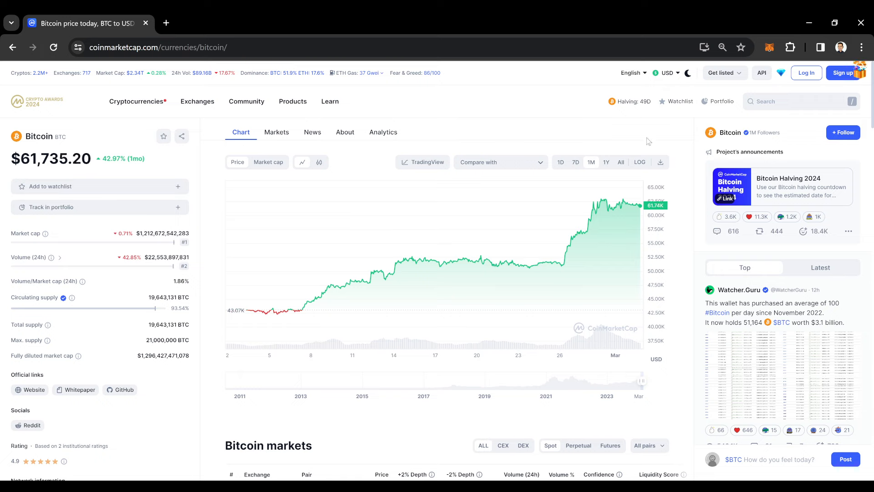
mouse_move(661, 126)
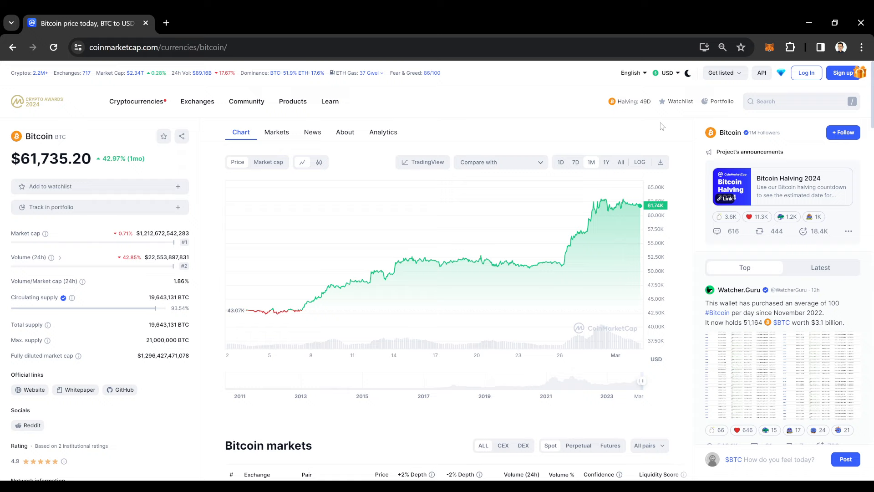
mouse_move(634, 101)
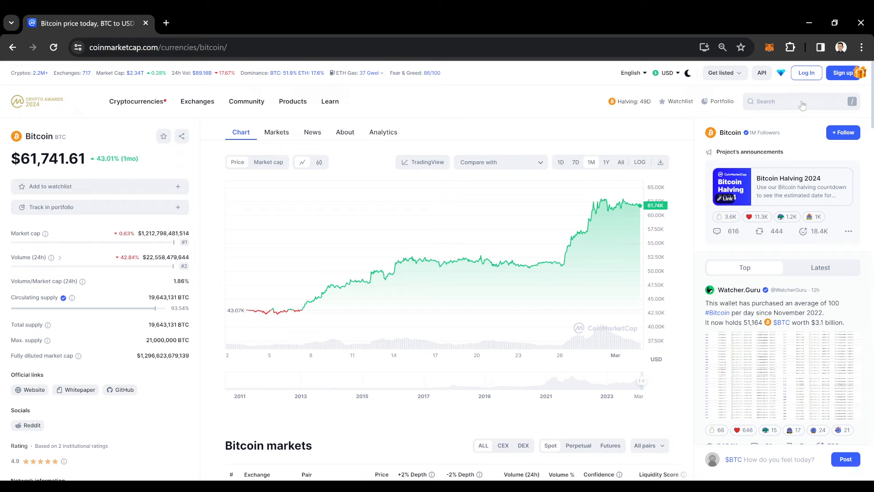
mouse_move(723, 132)
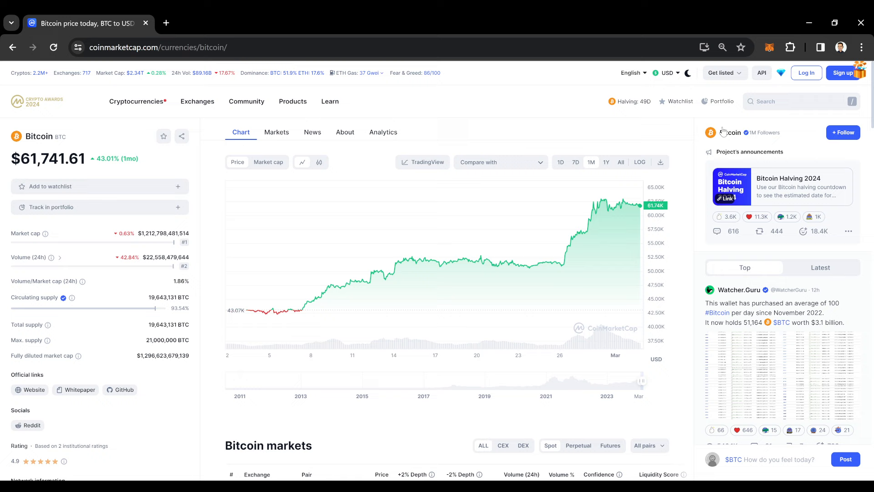
mouse_move(603, 214)
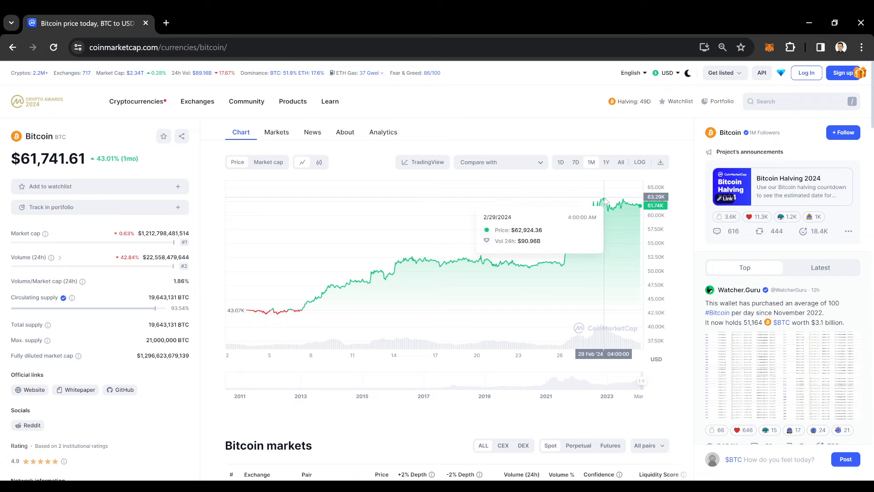
mouse_move(604, 201)
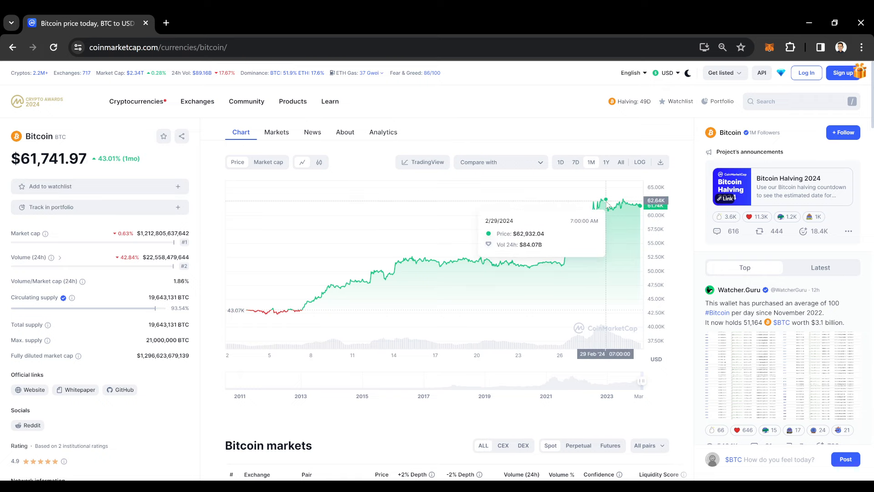
mouse_move(603, 209)
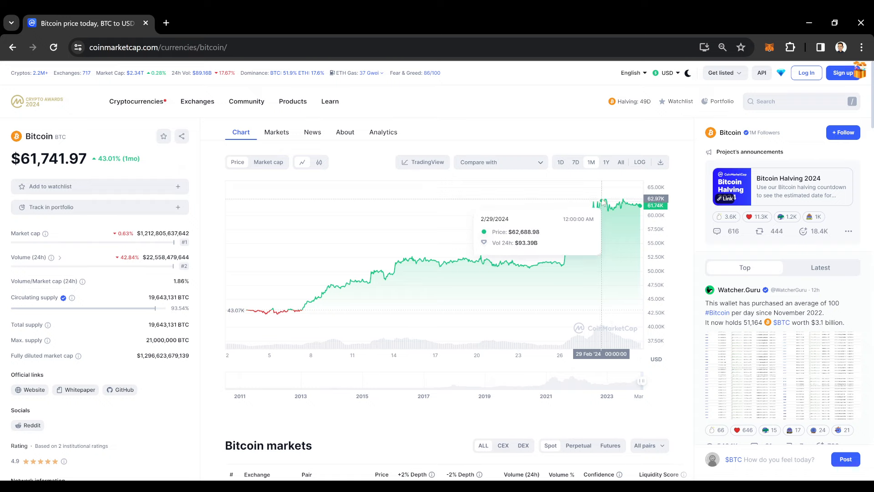
mouse_move(604, 208)
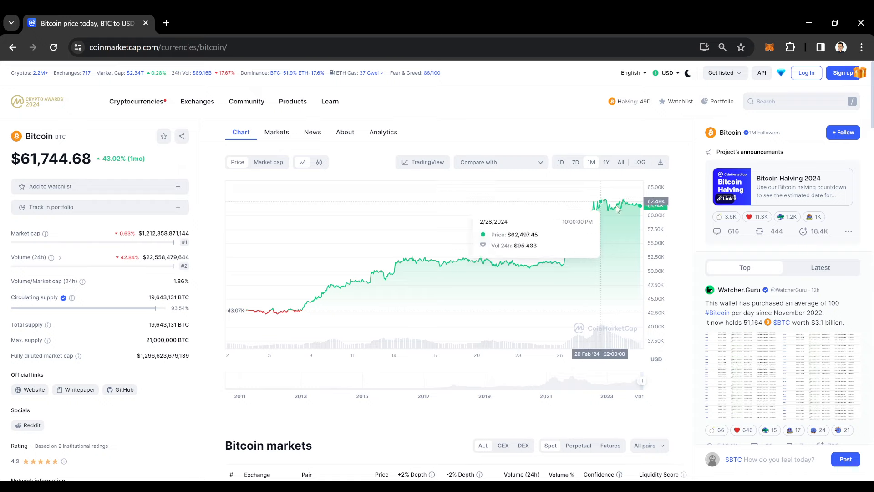
mouse_move(347, 23)
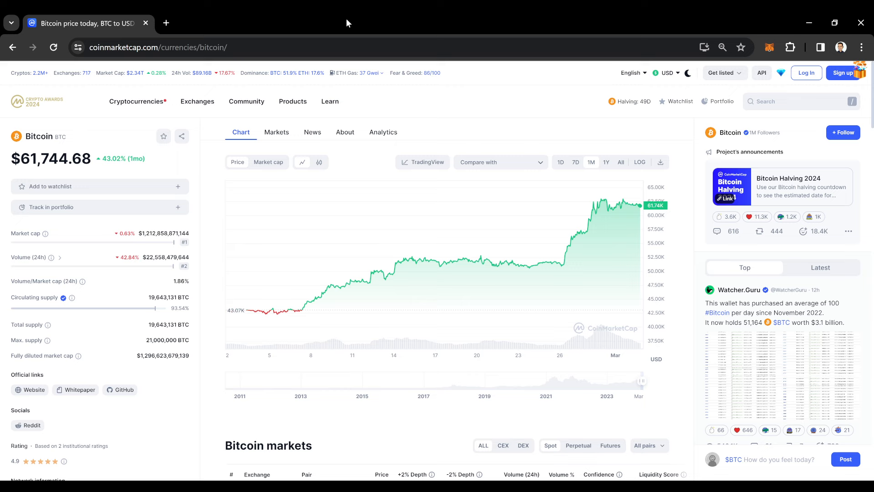
mouse_move(582, 202)
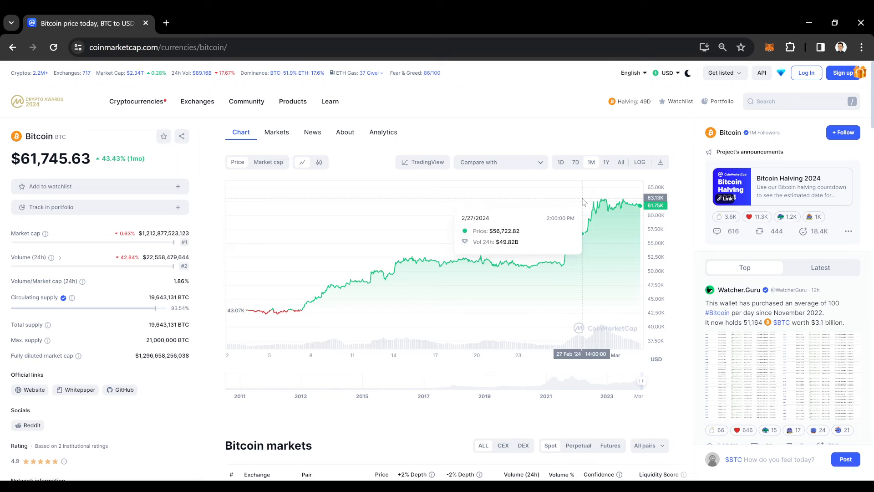
Search 'Shib' and open the Shiba Inu (SHIB) price page from the results.
left_click(781, 101)
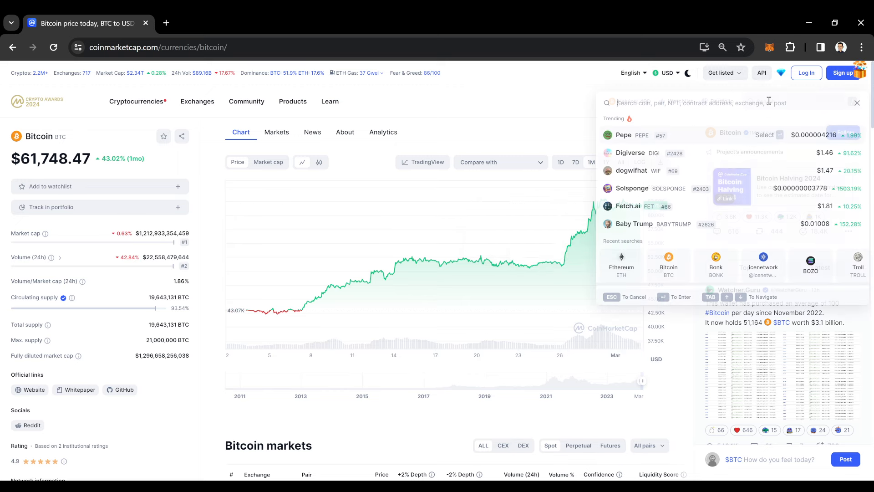
type("Sh")
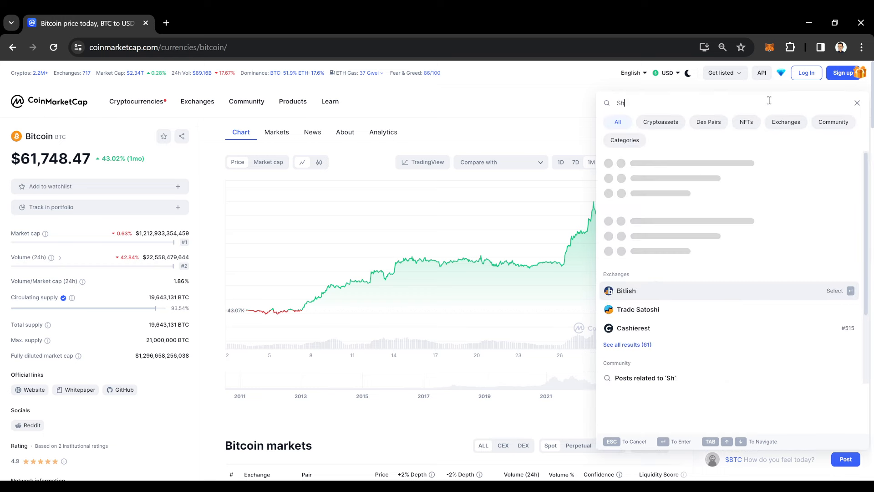
type("b")
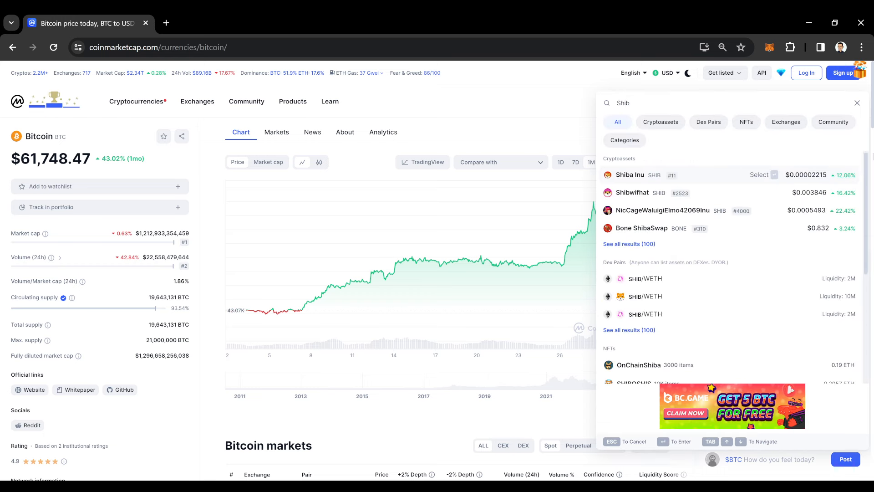
left_click(630, 175)
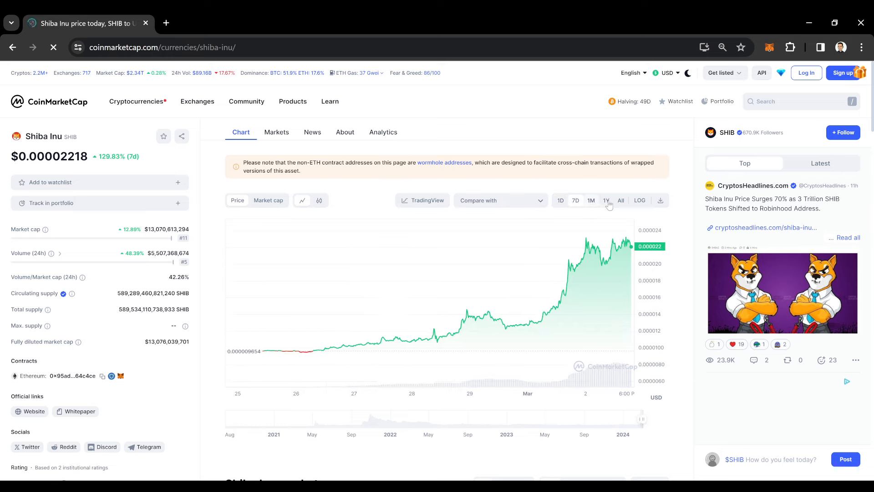
Switch the SHIB chart to 1Y, then to All for its full trading history.
left_click(607, 200)
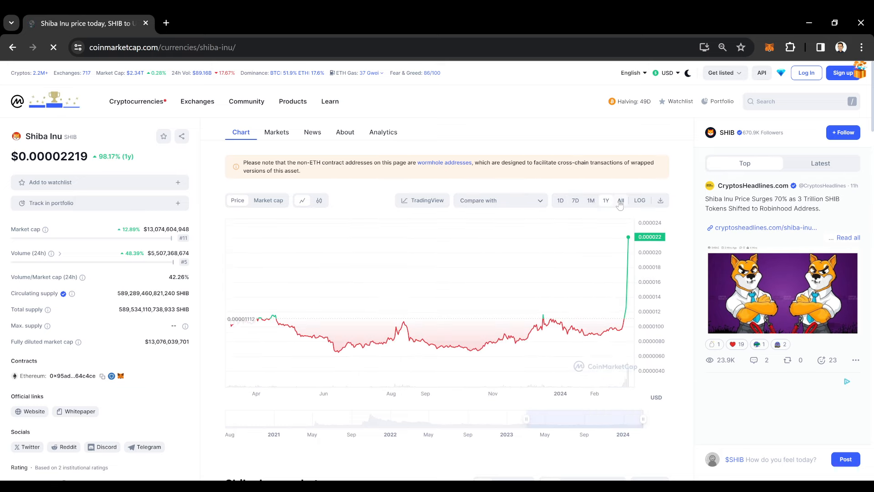
left_click(620, 201)
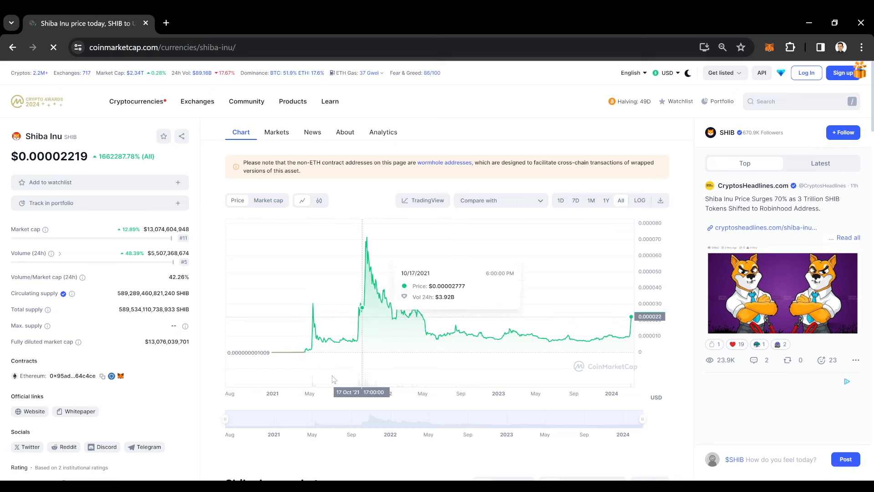
mouse_move(281, 353)
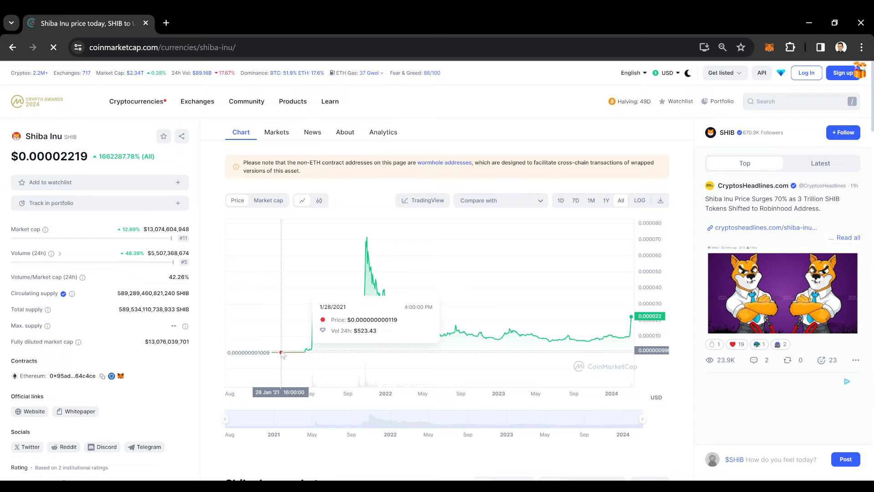
mouse_move(290, 352)
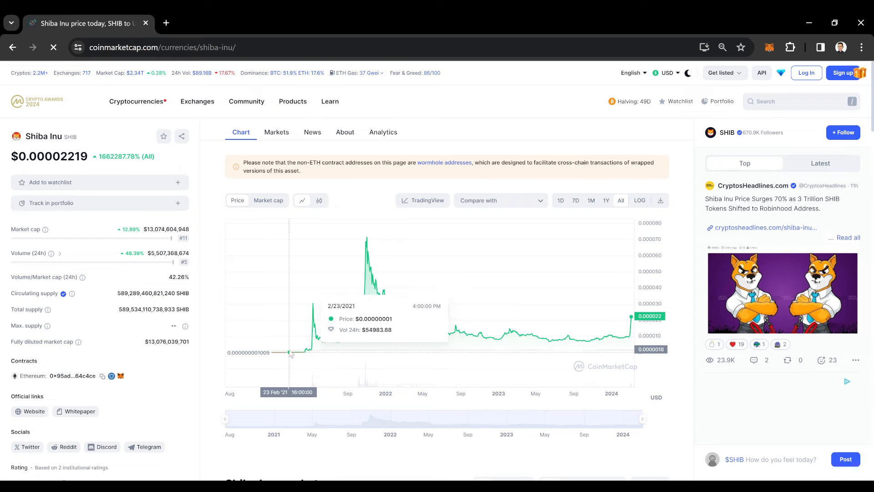
mouse_move(289, 352)
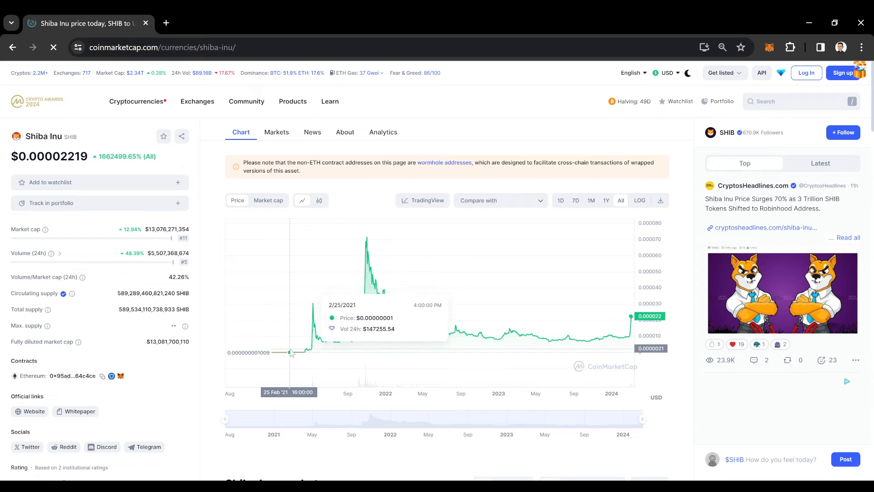
mouse_move(301, 349)
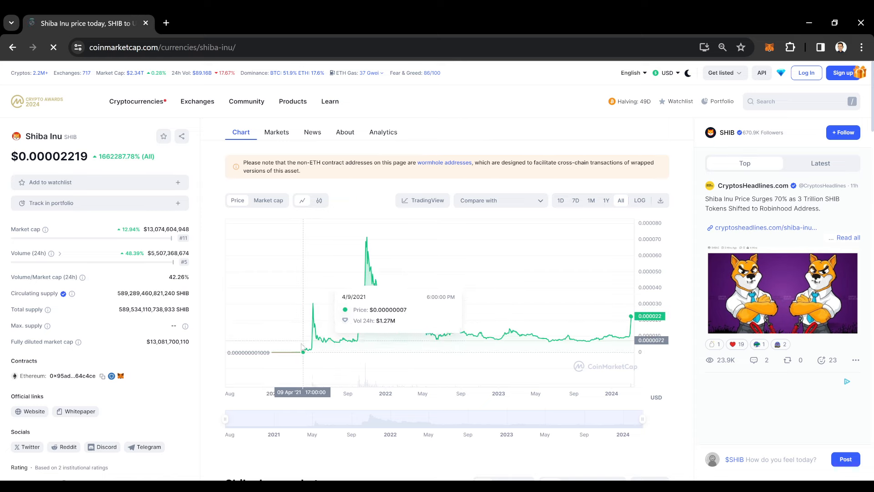
mouse_move(290, 353)
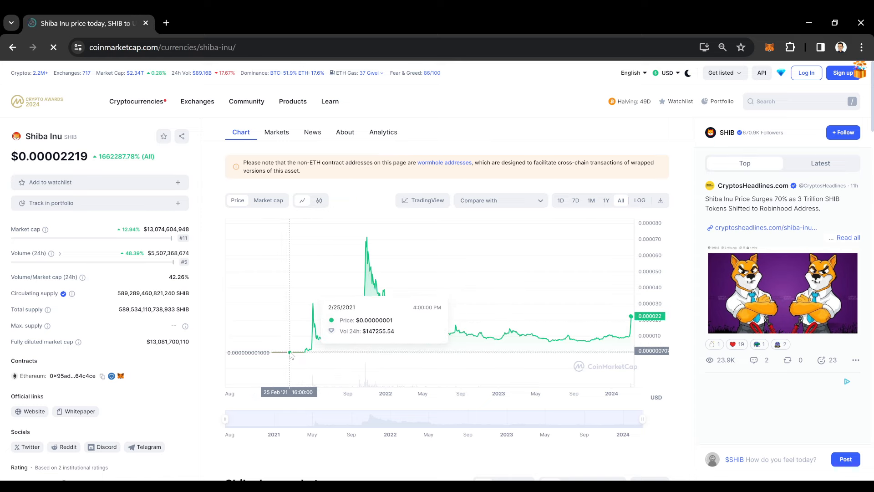
mouse_move(383, 289)
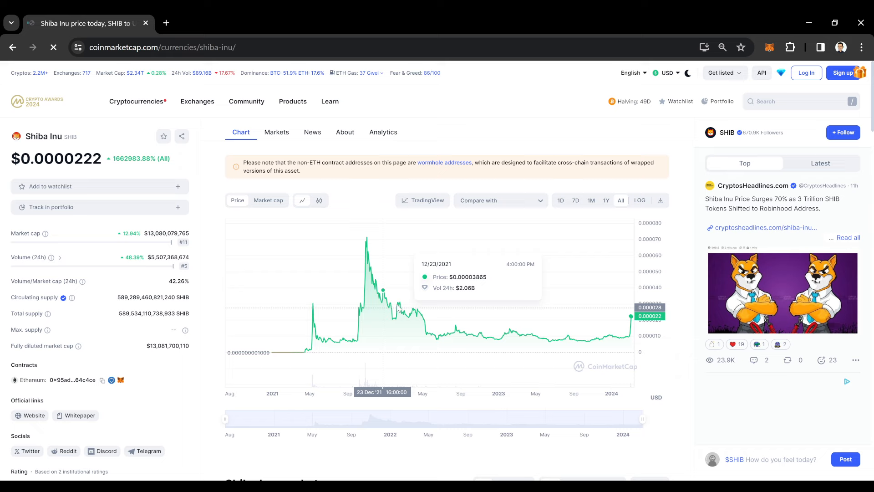
mouse_move(285, 353)
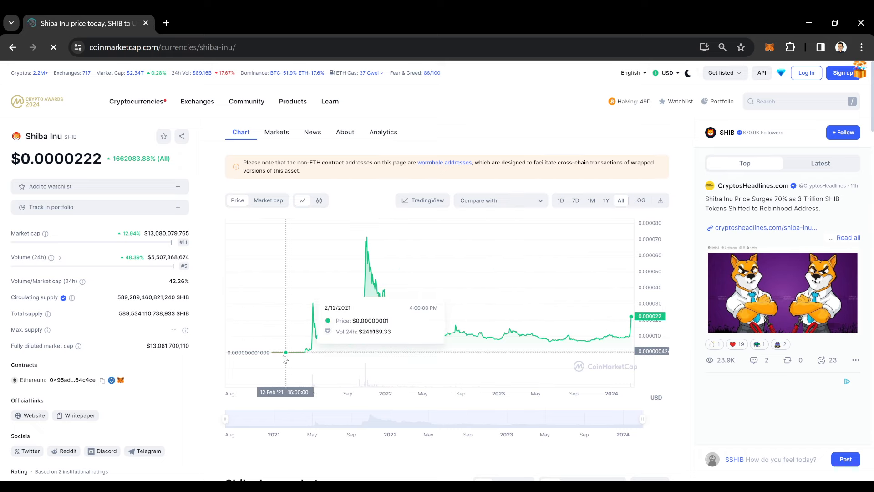
mouse_move(370, 385)
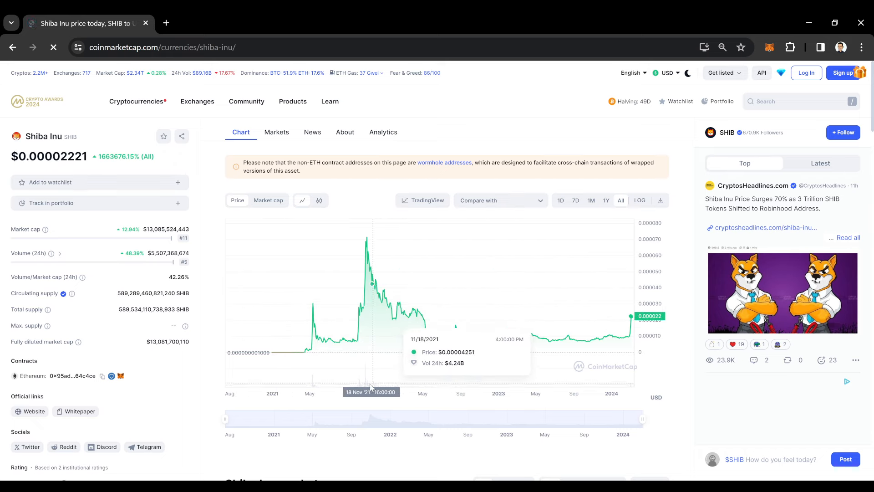
mouse_move(371, 401)
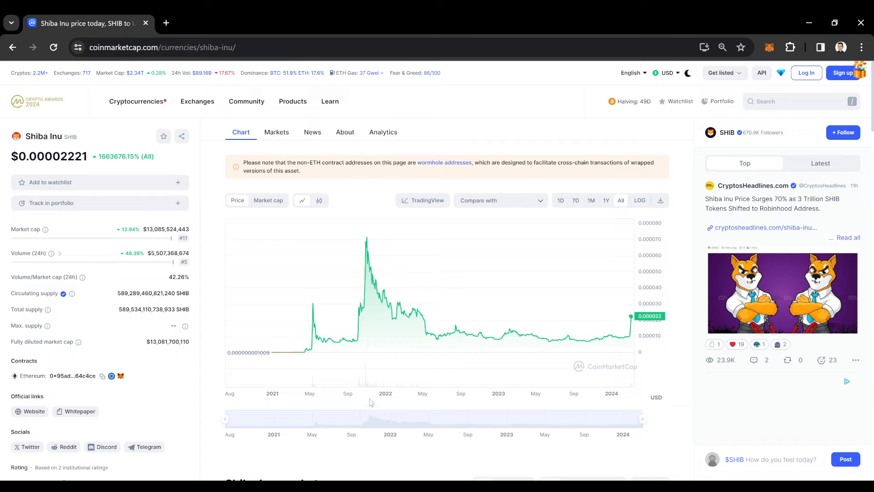
mouse_move(371, 400)
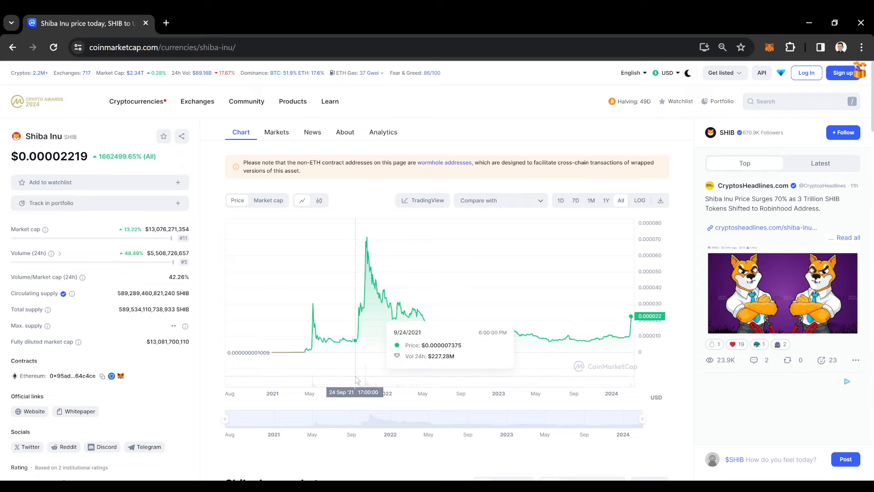
mouse_move(316, 325)
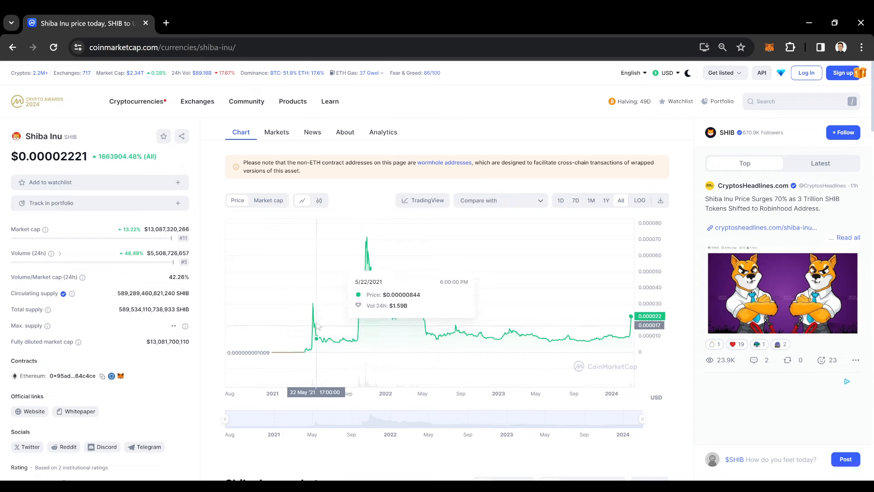
mouse_move(386, 278)
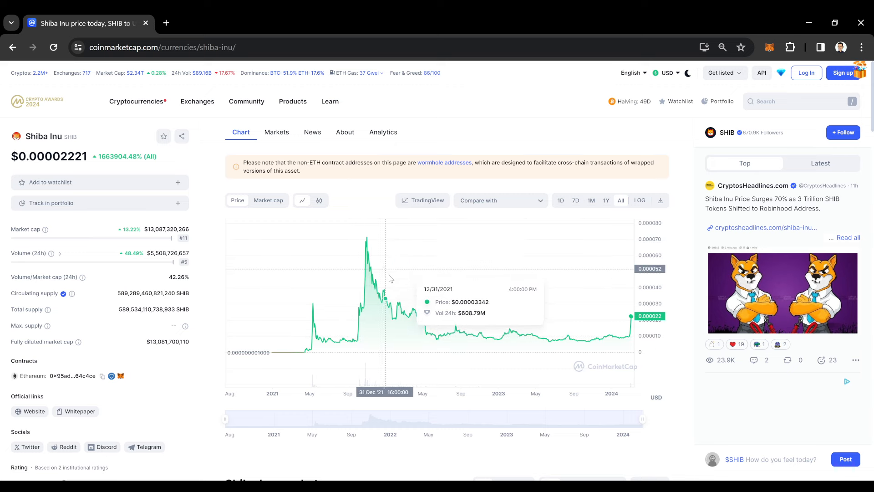
mouse_move(426, 326)
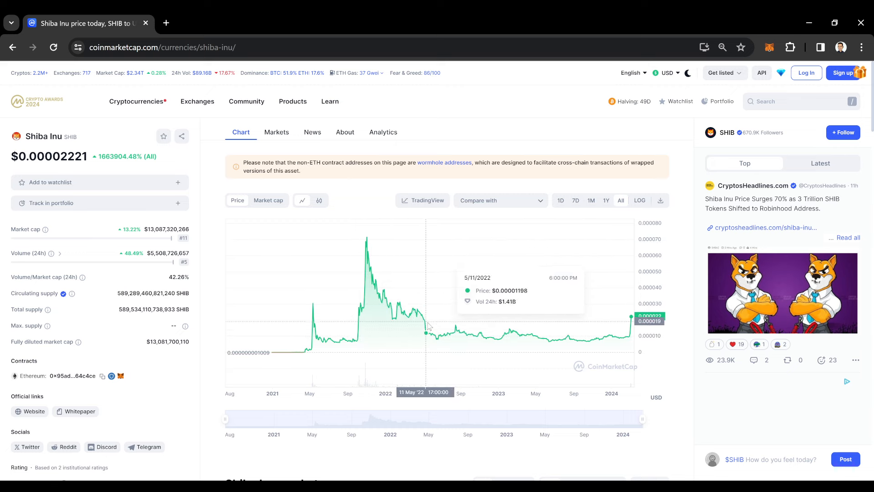
mouse_move(295, 319)
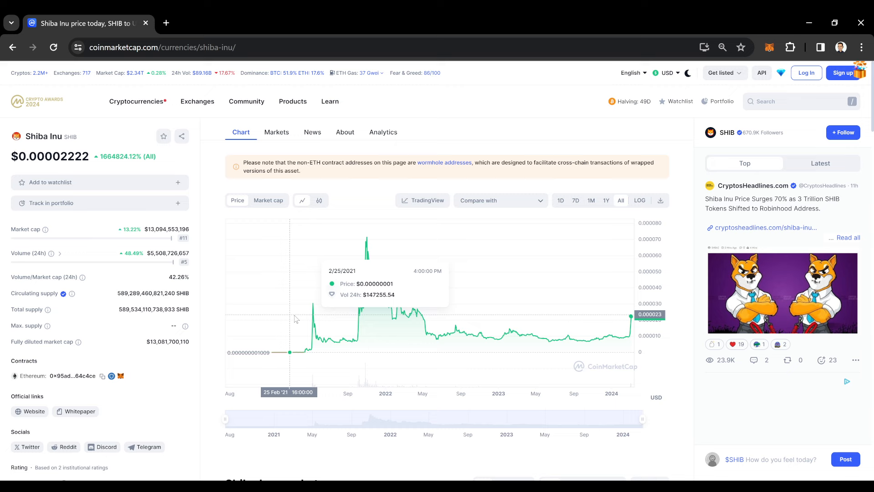
mouse_move(351, 306)
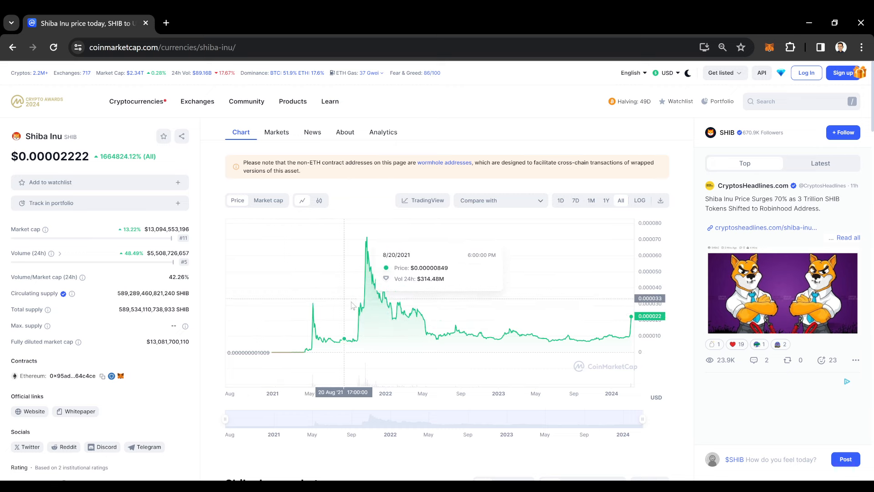
mouse_move(289, 354)
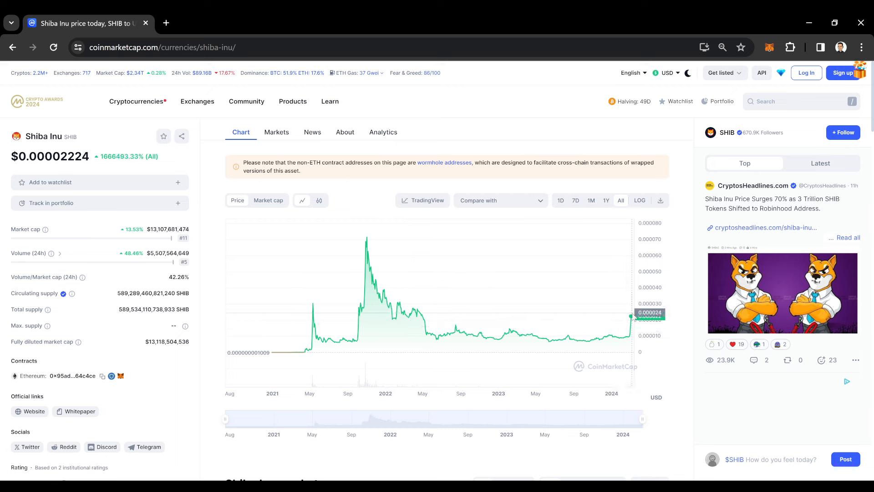
mouse_move(376, 336)
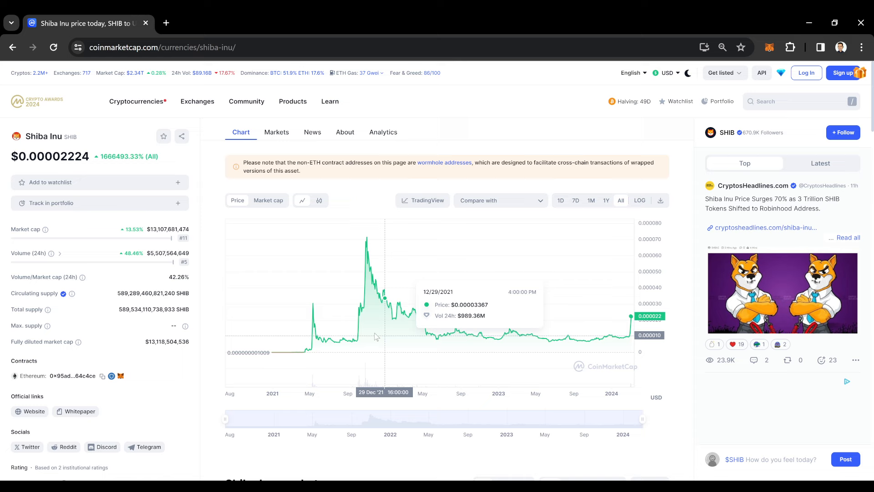
mouse_move(315, 163)
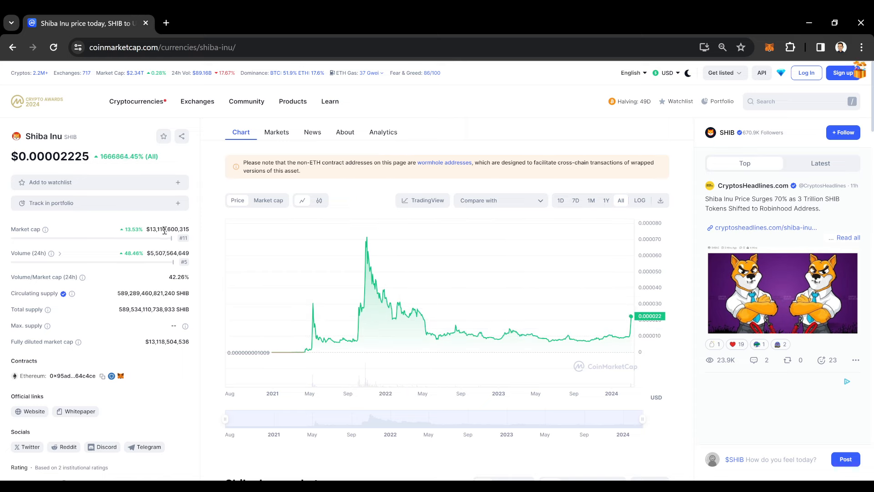
mouse_move(552, 132)
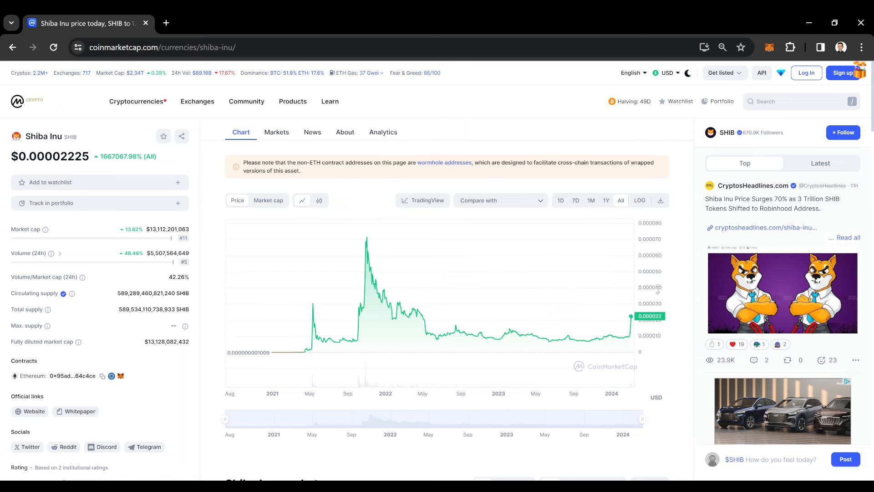
mouse_move(400, 304)
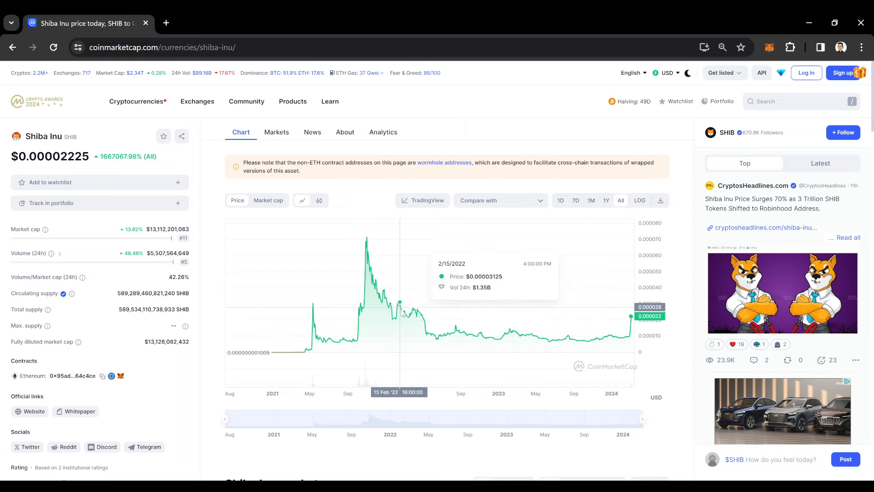
mouse_move(273, 384)
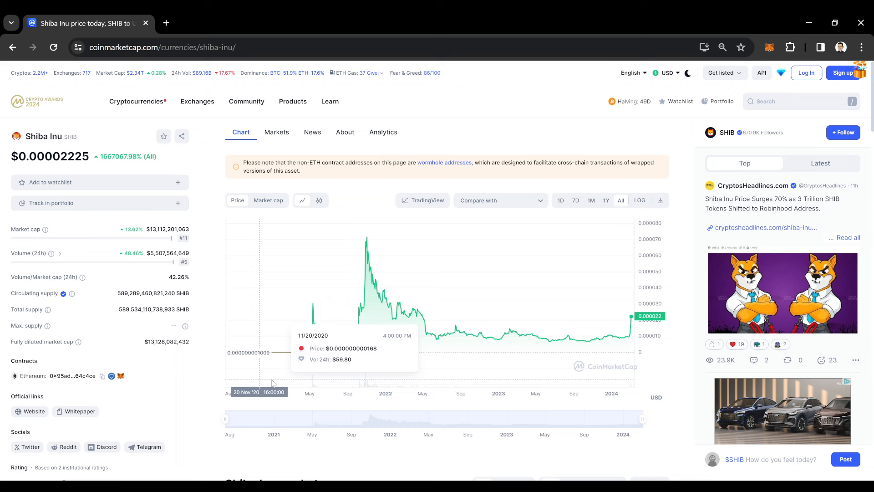
mouse_move(610, 336)
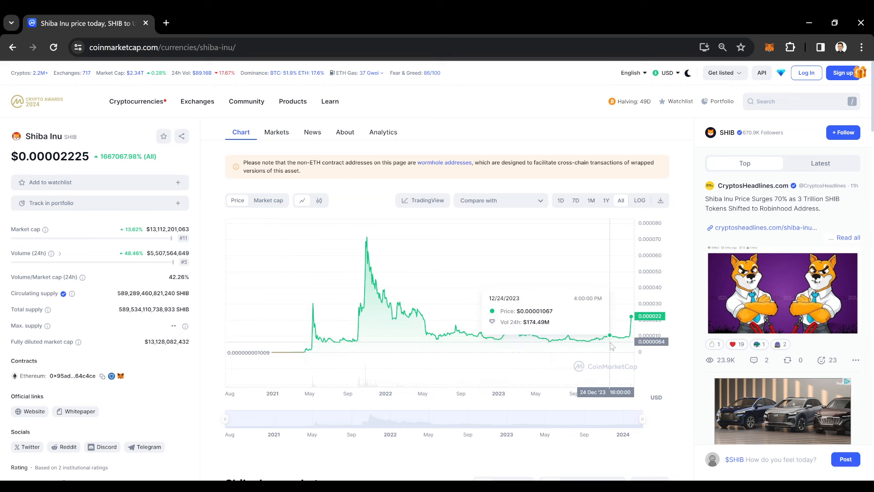
mouse_move(781, 145)
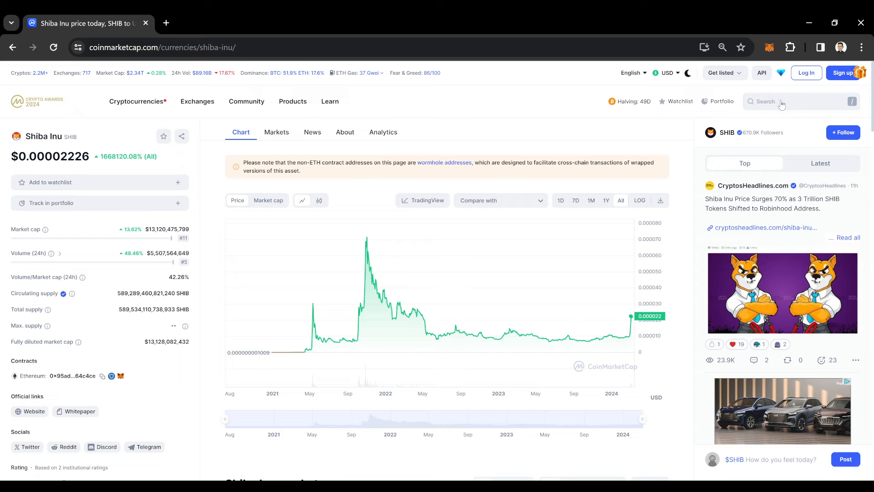
mouse_move(614, 223)
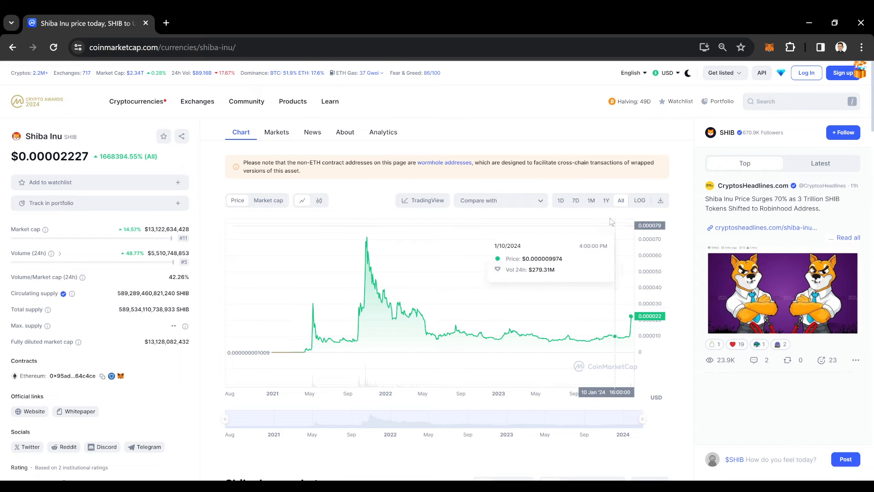
Switch the SHIB chart to the 7D range, showing a 130.65% weekly gain.
left_click(576, 201)
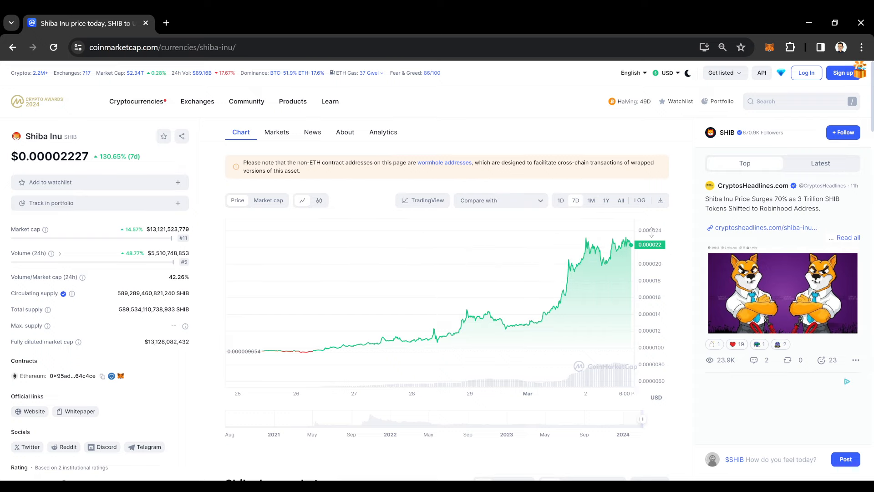
mouse_move(615, 252)
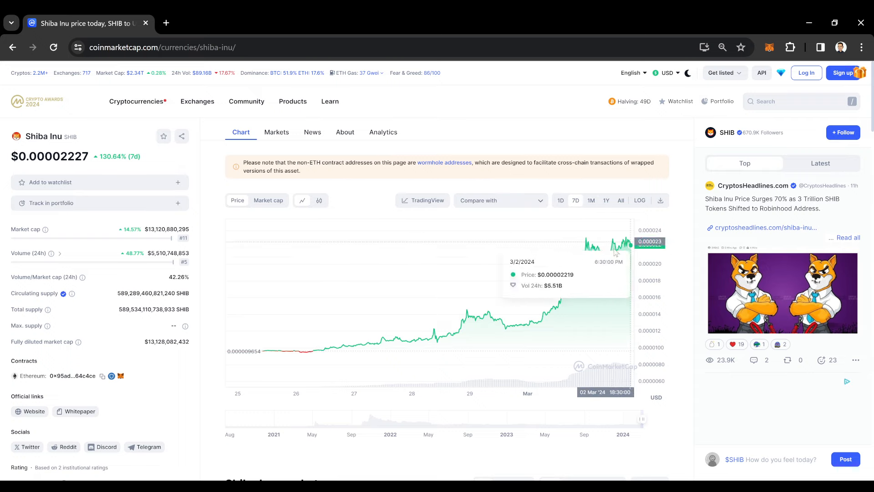
mouse_move(617, 247)
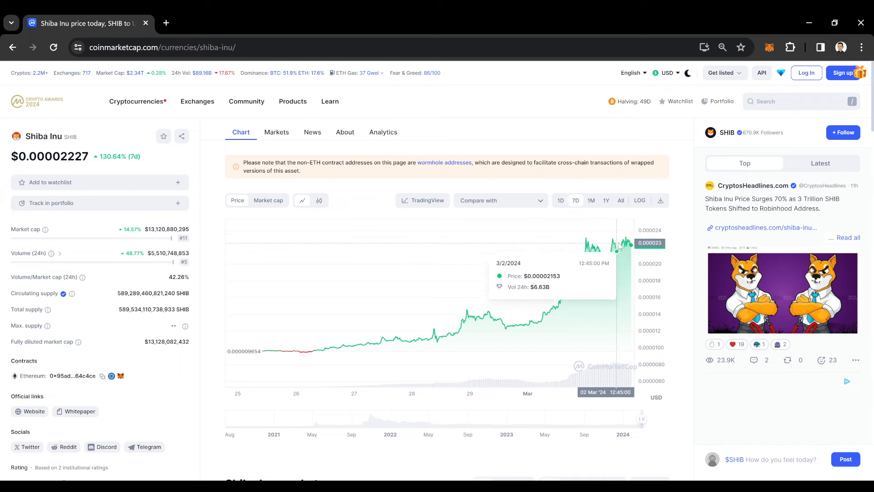
mouse_move(628, 245)
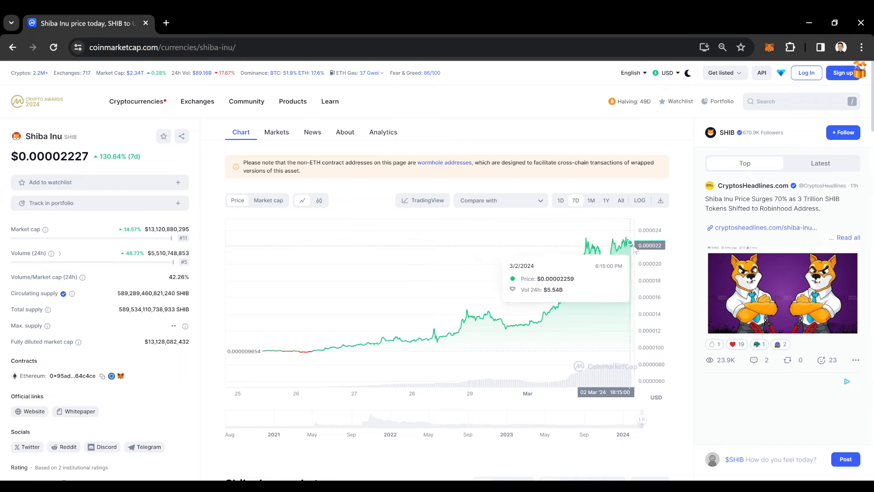
mouse_move(613, 248)
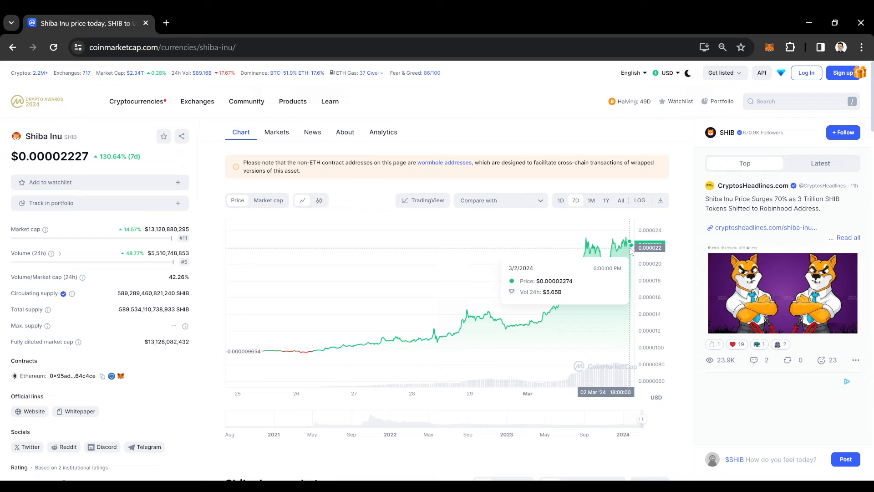
mouse_move(632, 252)
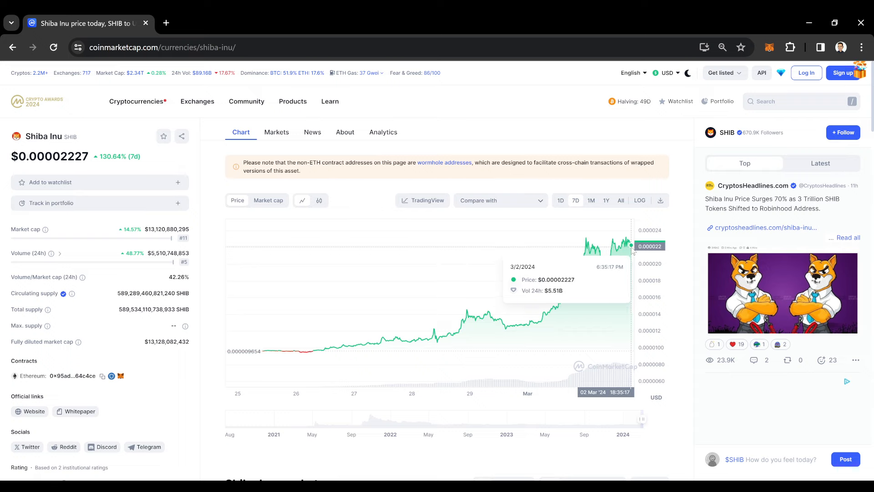
mouse_move(582, 257)
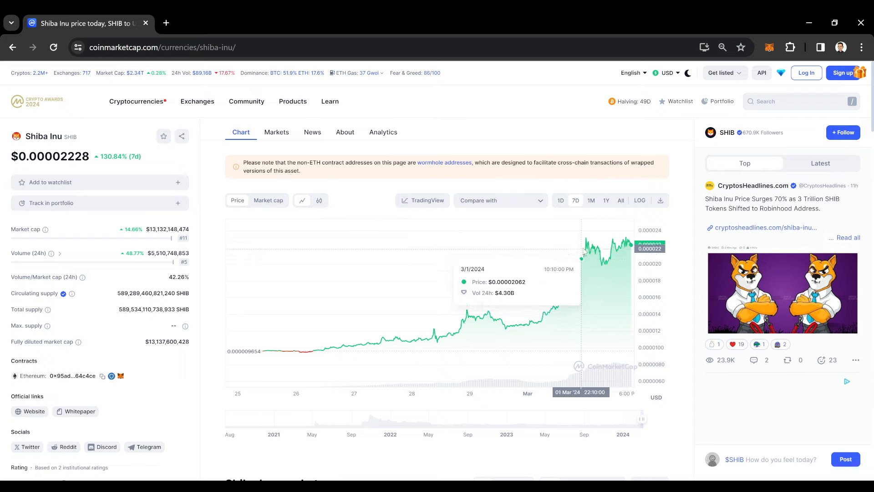
mouse_move(580, 264)
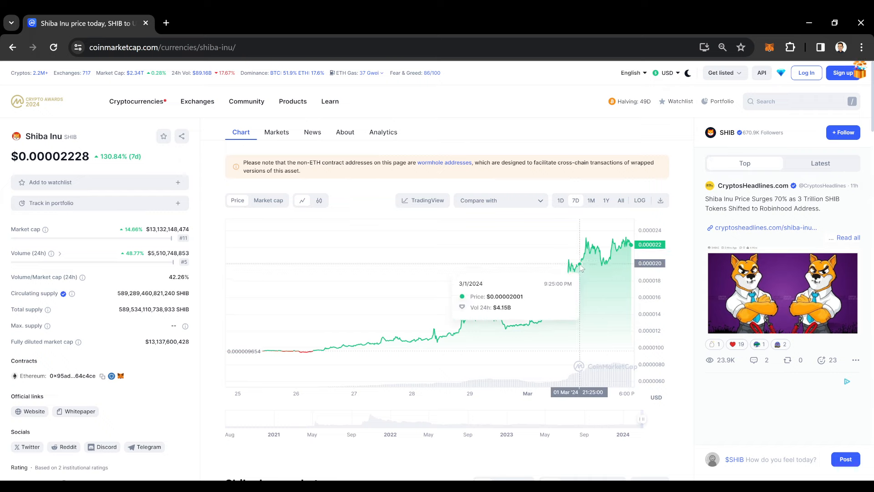
Cycle the SHIB chart through 1M and 1Y, ending on the All-time range.
left_click(590, 200)
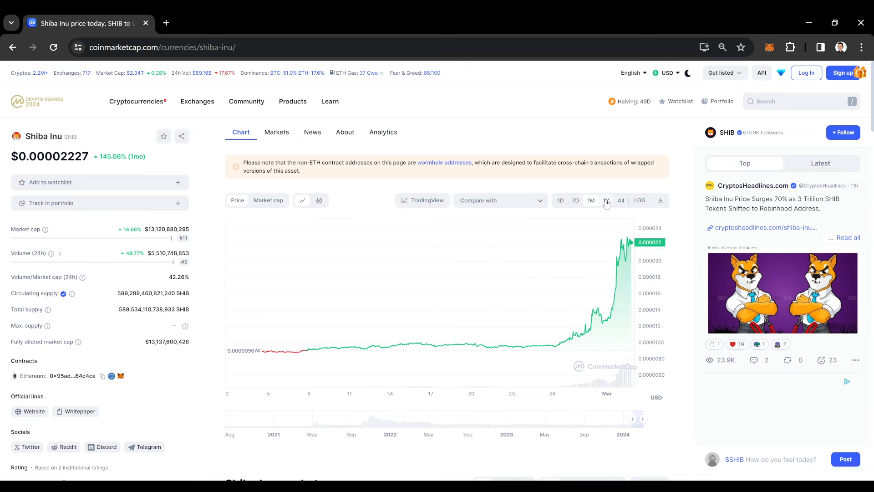
left_click(606, 200)
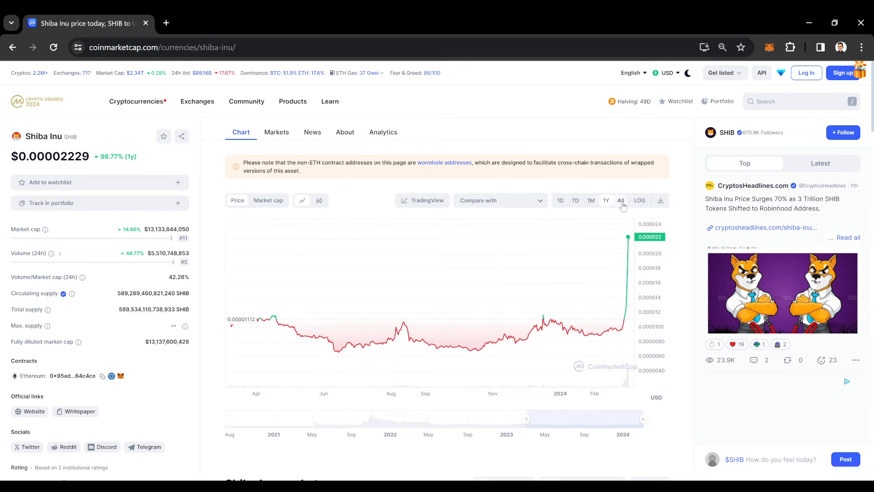
left_click(620, 200)
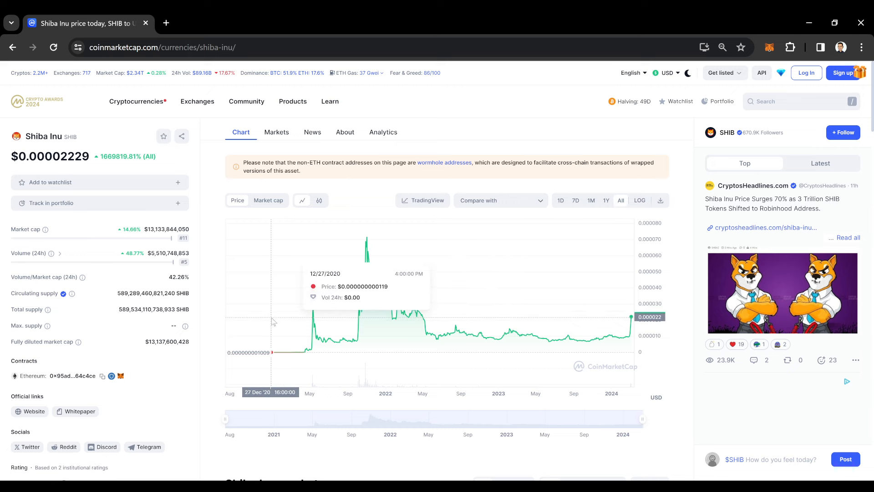
mouse_move(398, 306)
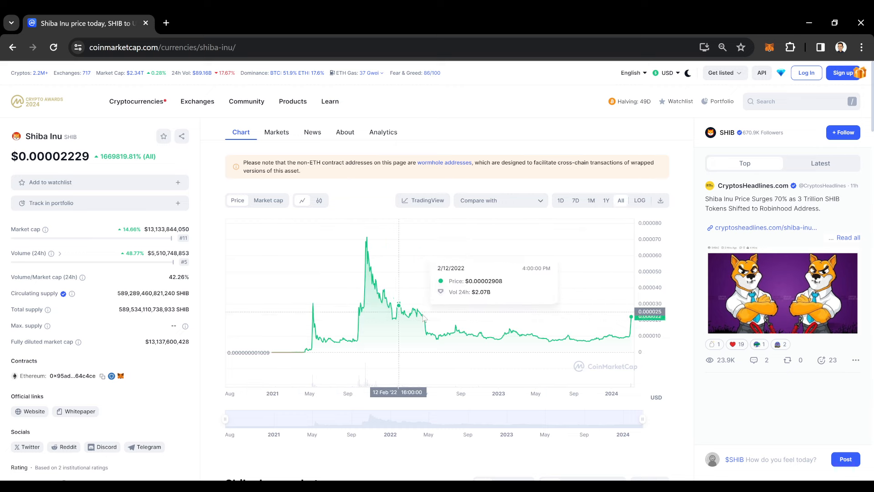
mouse_move(641, 174)
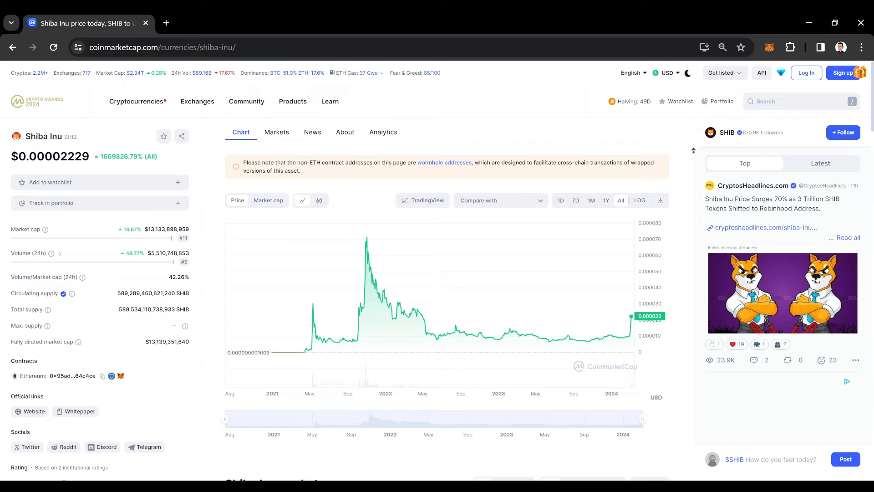
mouse_move(631, 324)
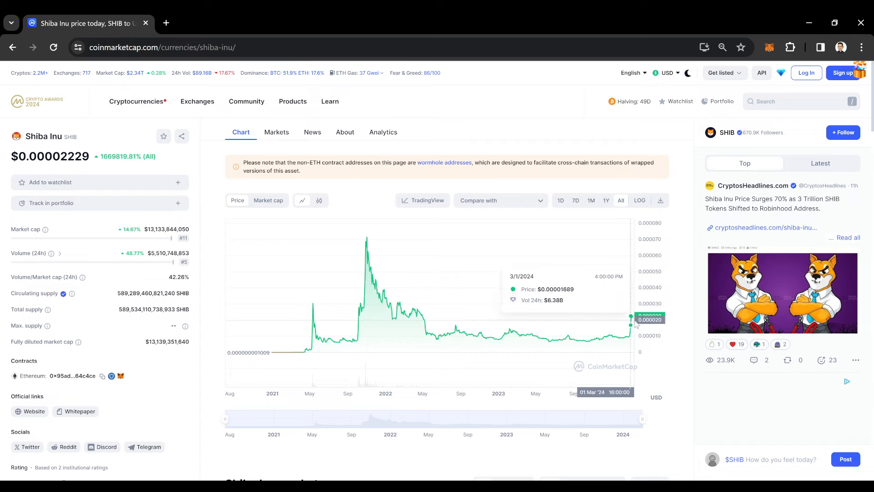
mouse_move(606, 208)
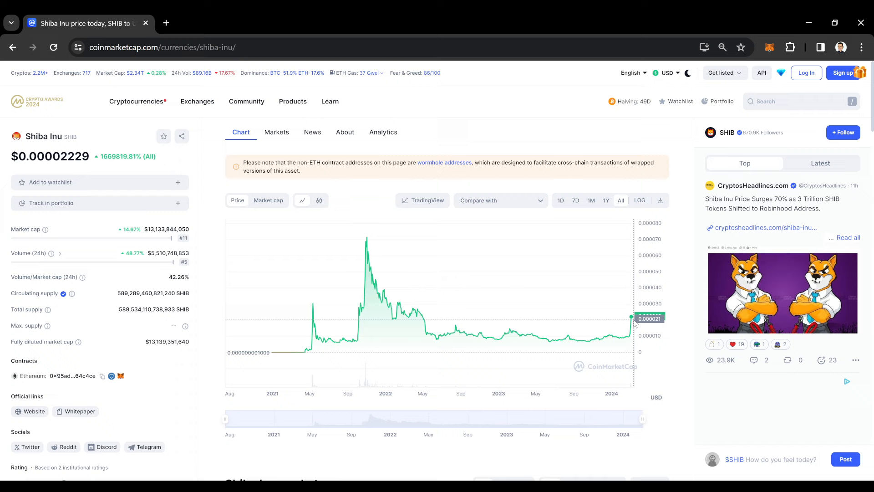
mouse_move(629, 323)
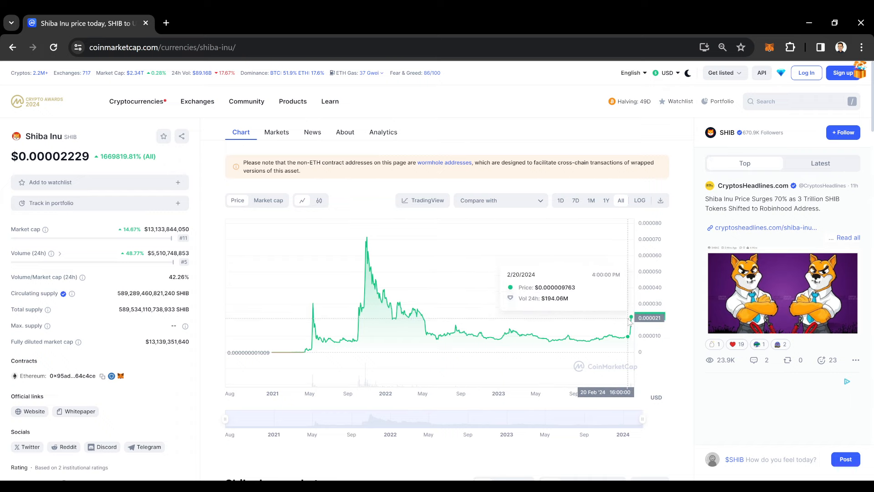
mouse_move(319, 323)
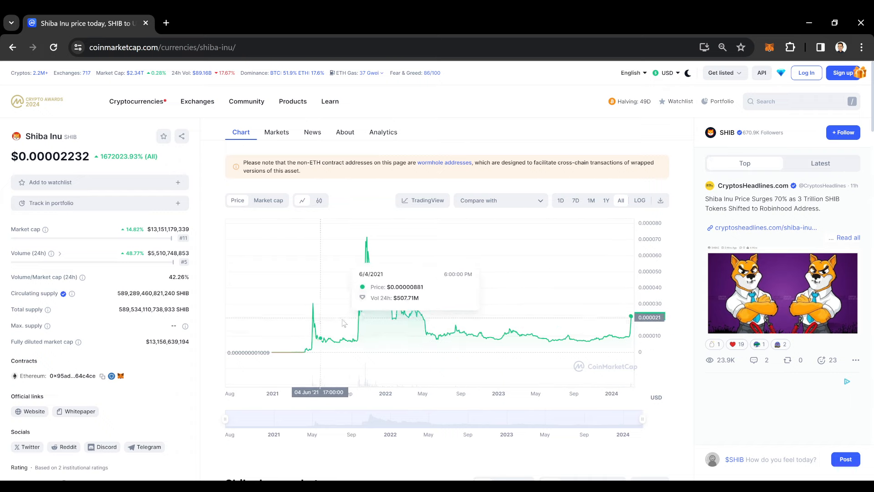
mouse_move(356, 342)
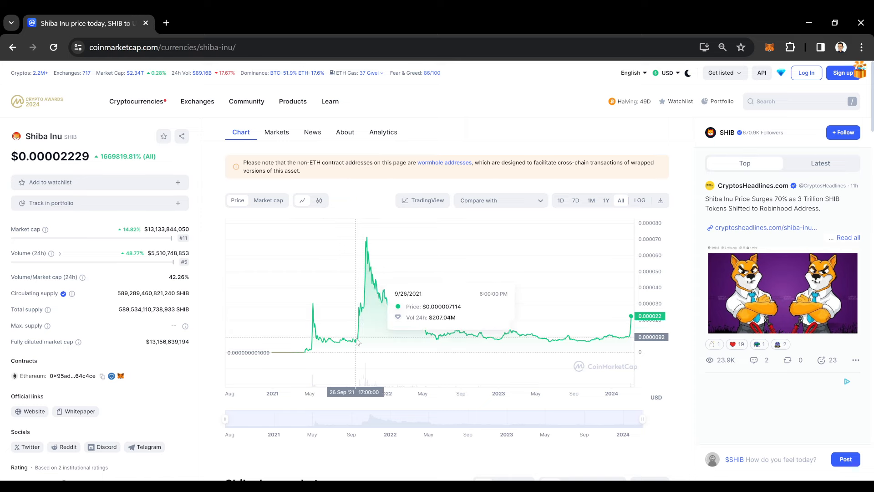
mouse_move(368, 257)
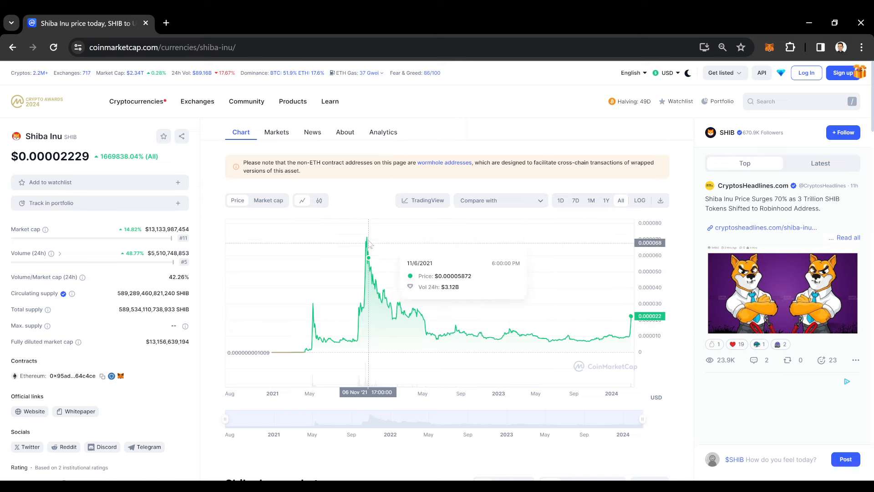
mouse_move(629, 321)
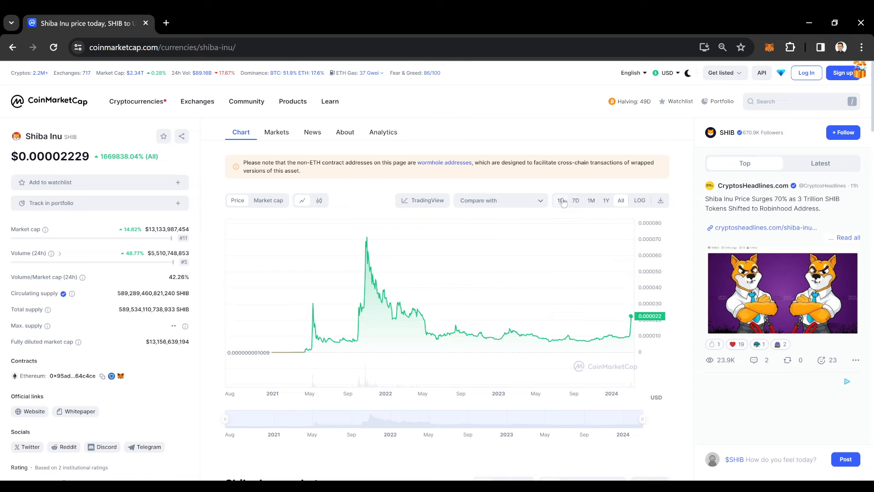
Compare SHIB's 1D, 7D, All and 1Y ranges on the Chart view, ending on All.
left_click(561, 200)
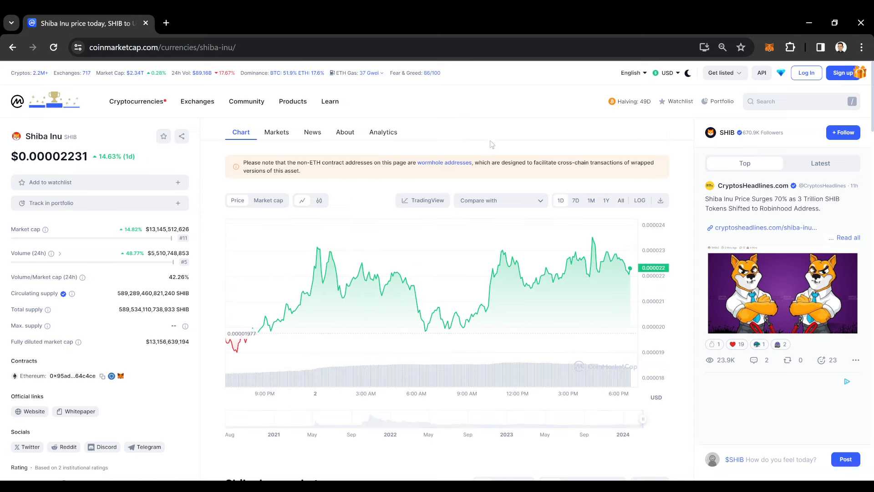
mouse_move(560, 143)
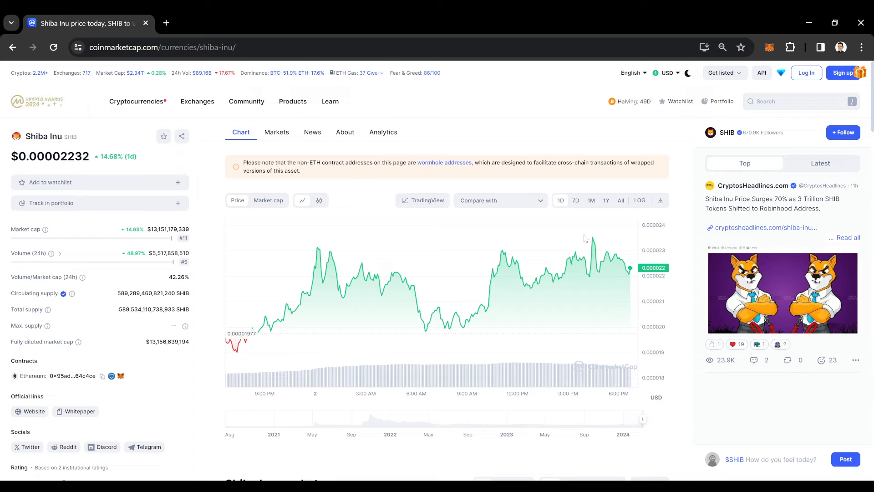
left_click(575, 201)
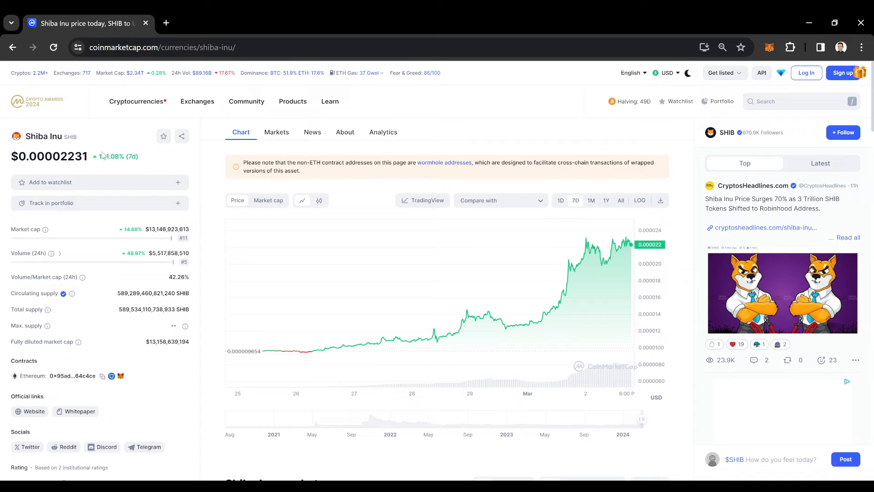
mouse_move(599, 140)
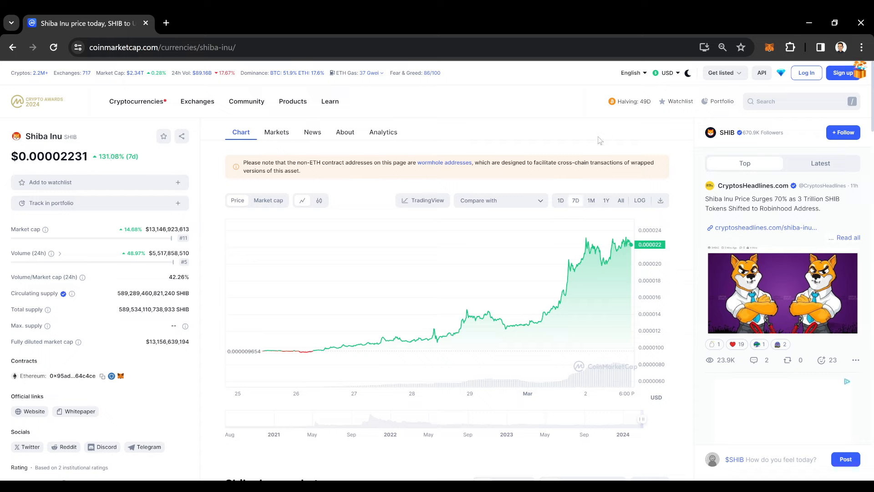
mouse_move(560, 155)
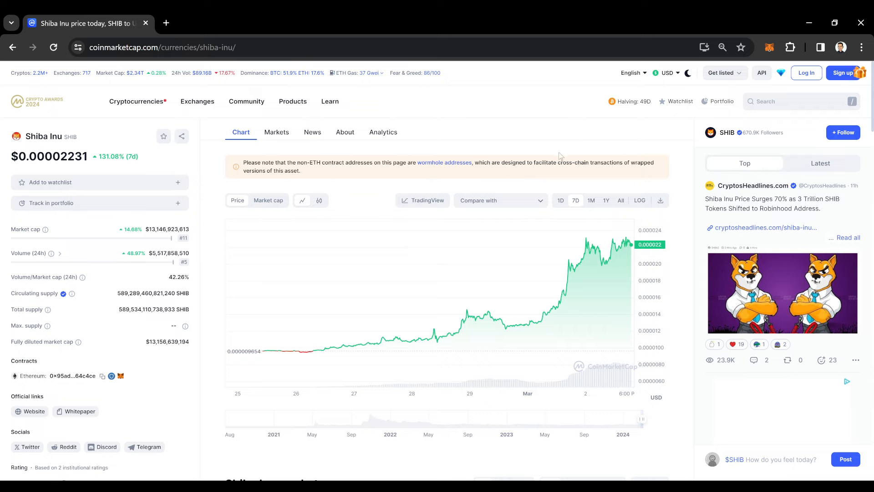
mouse_move(486, 118)
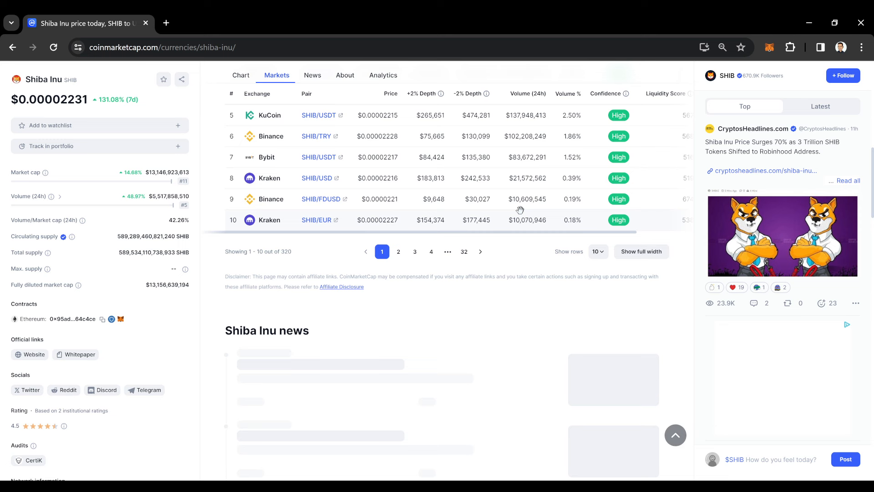
left_click(240, 132)
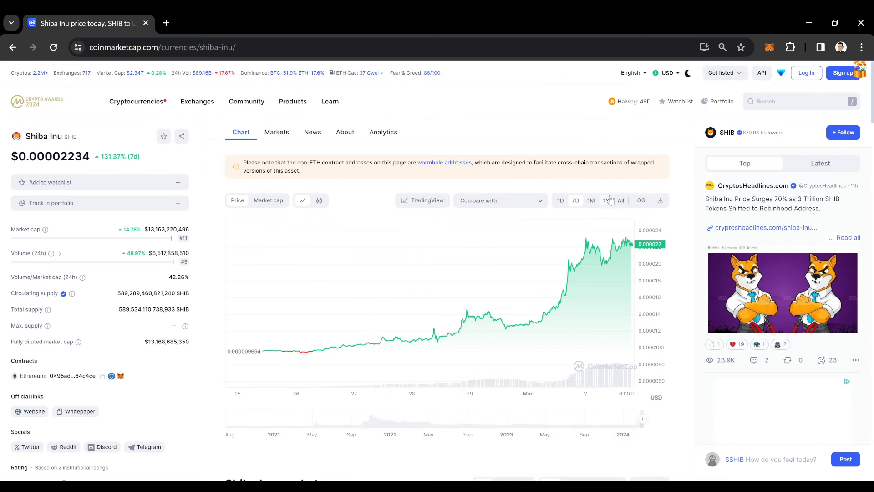
left_click(560, 200)
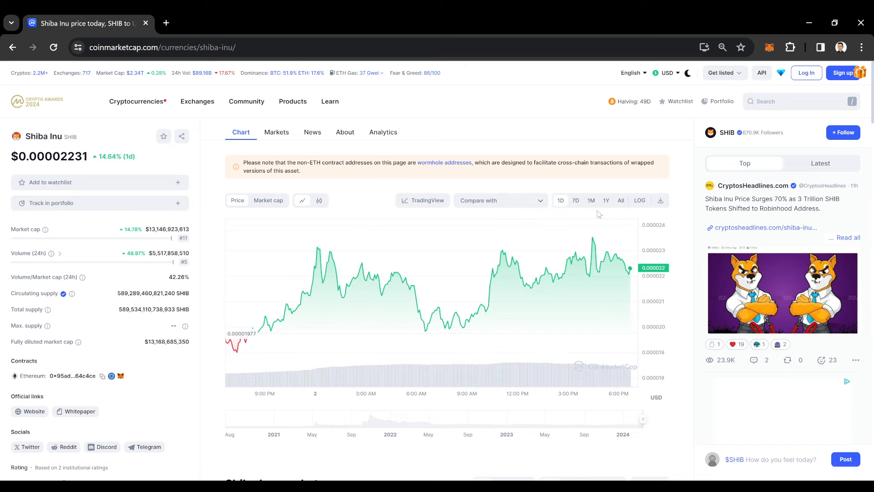
left_click(620, 200)
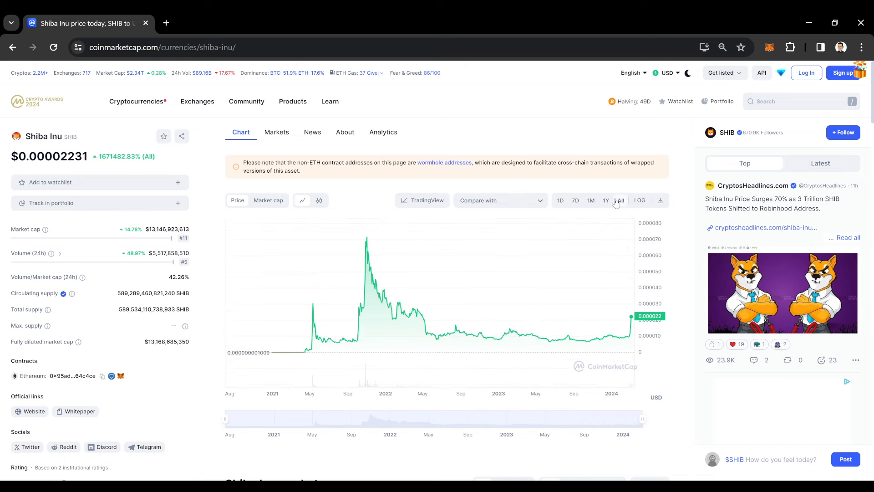
left_click(606, 201)
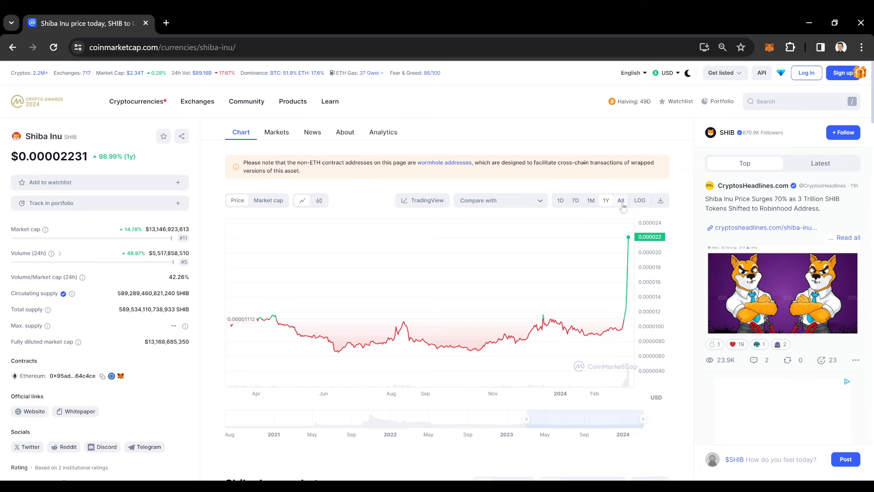
left_click(620, 200)
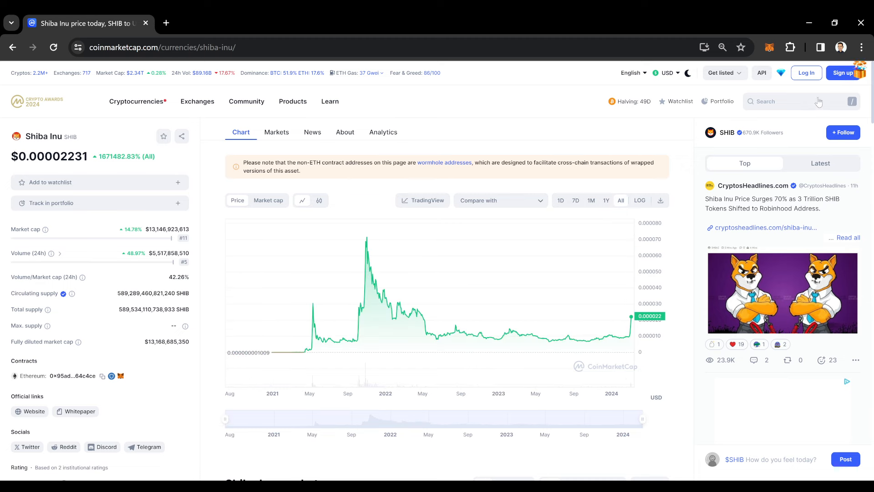
Open Pepe from Trending and set its chart to 7D then 1M, showing a 352.91% monthly gain.
left_click(781, 101)
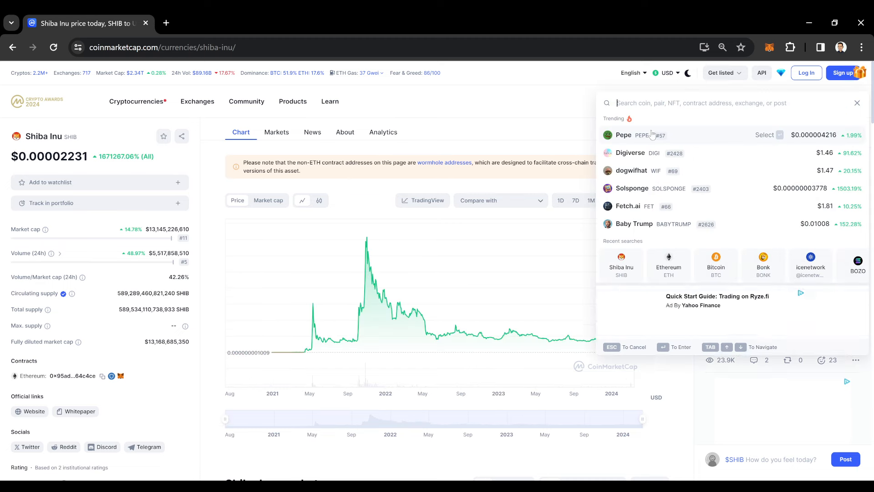
left_click(623, 134)
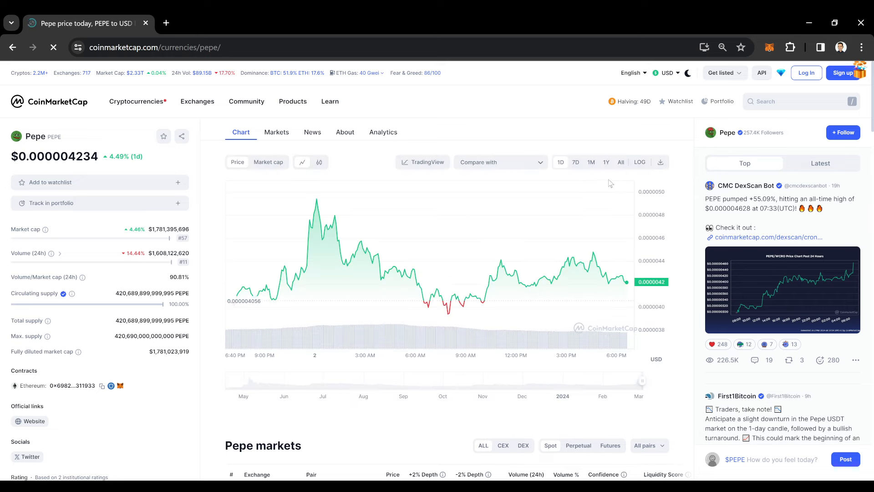
left_click(576, 162)
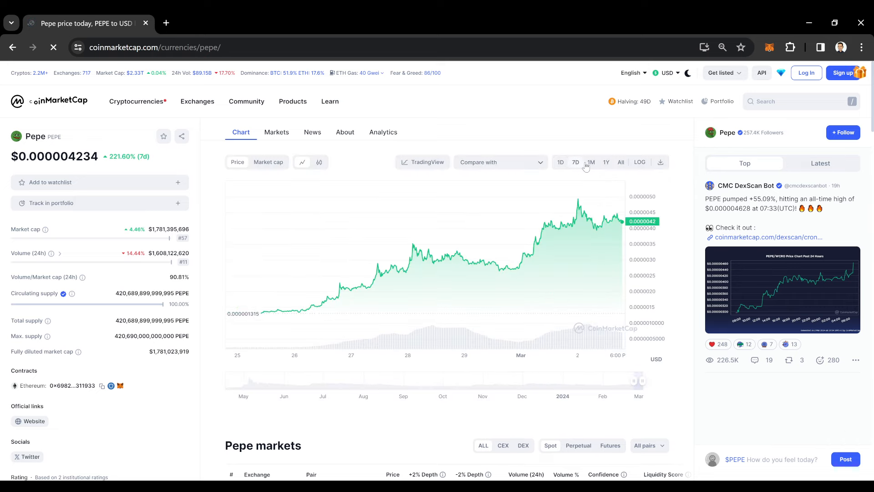
left_click(590, 162)
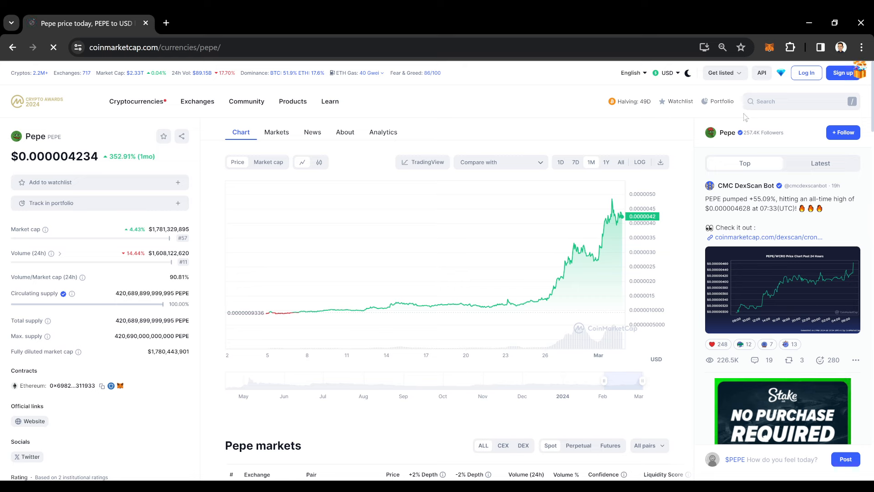
Open the Bonk price page from Recent searches.
left_click(798, 101)
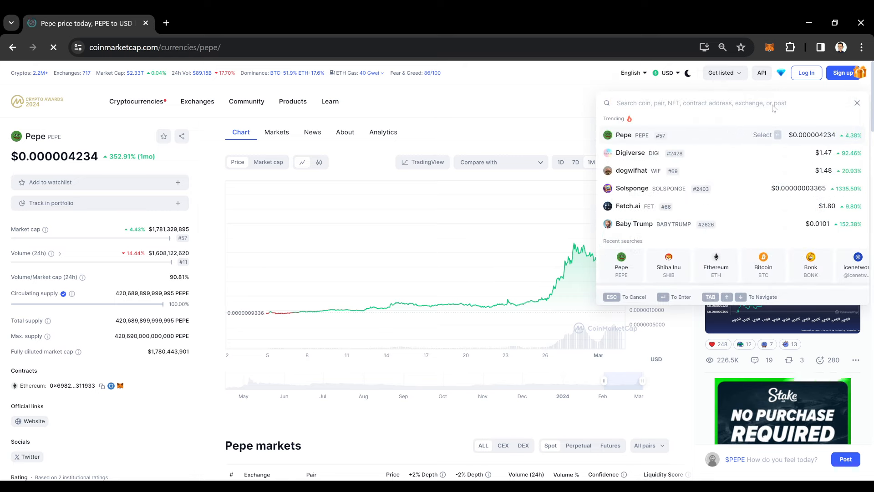
left_click(857, 103)
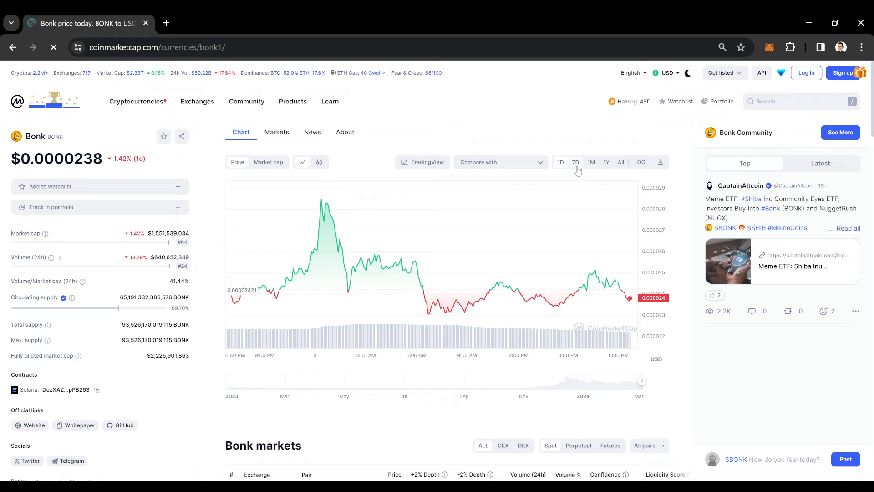
Set Bonk's chart to 1M, 1Y, then back to 1M, and bring up coin search.
left_click(590, 162)
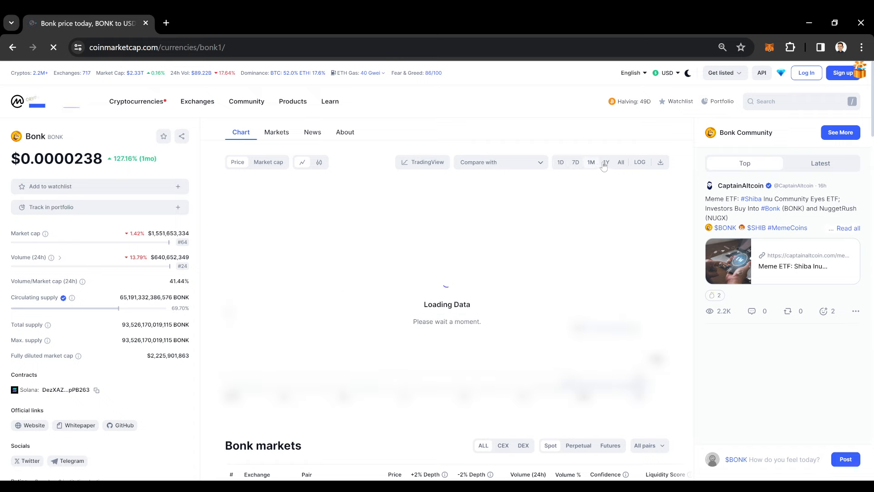
left_click(605, 162)
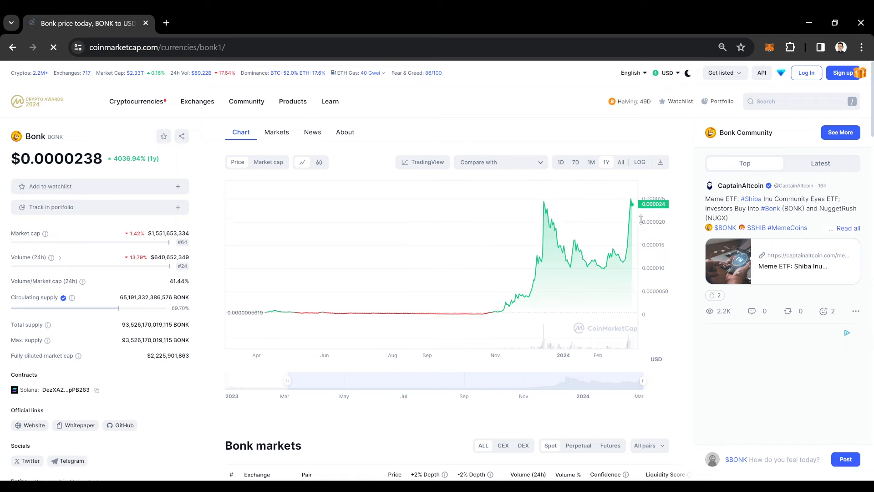
mouse_move(579, 94)
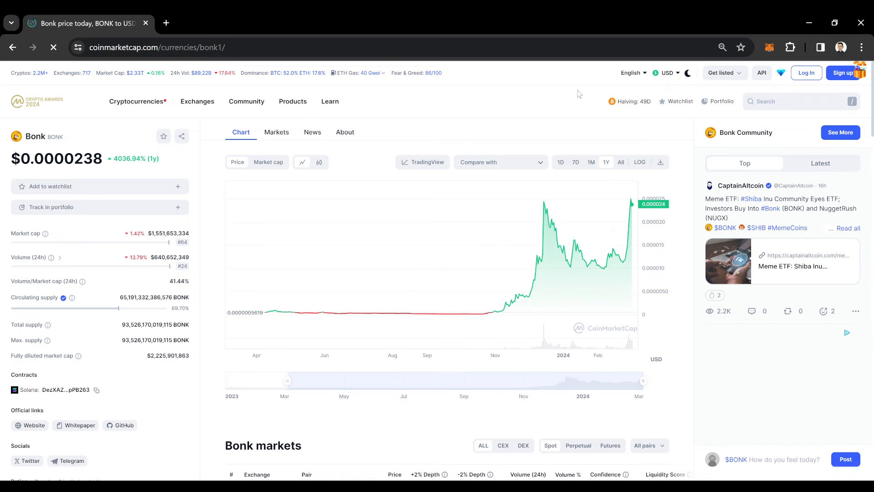
left_click(591, 163)
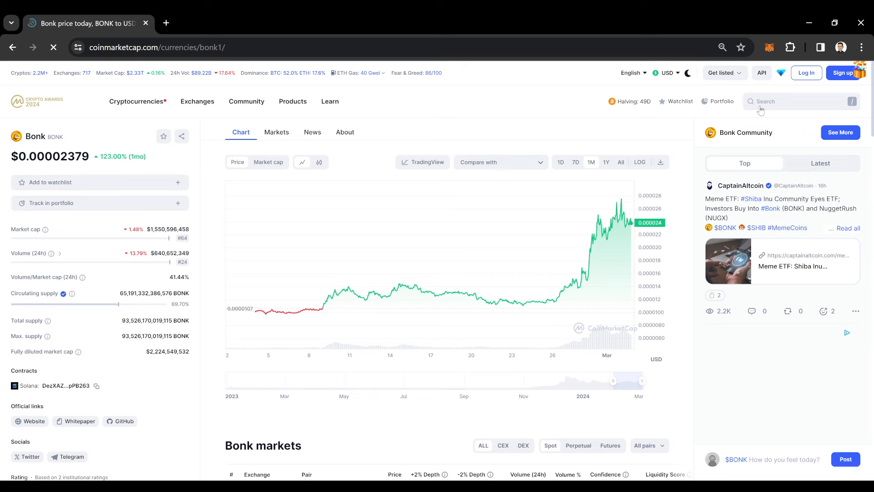
left_click(801, 101)
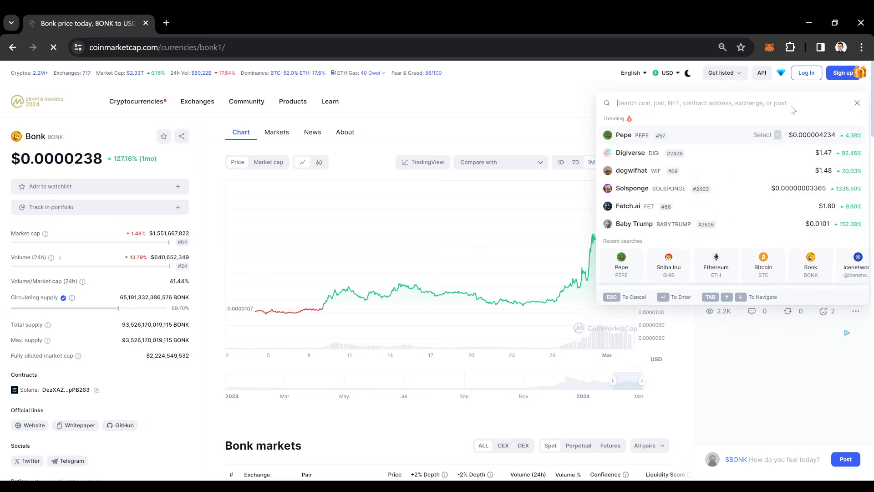
Search 'tate' and open the Tate (TATE) token page.
type("tate")
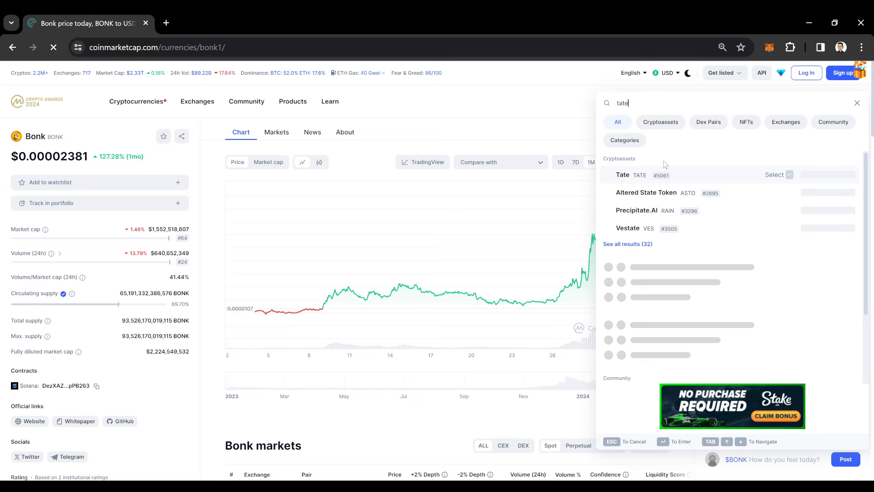
left_click(622, 175)
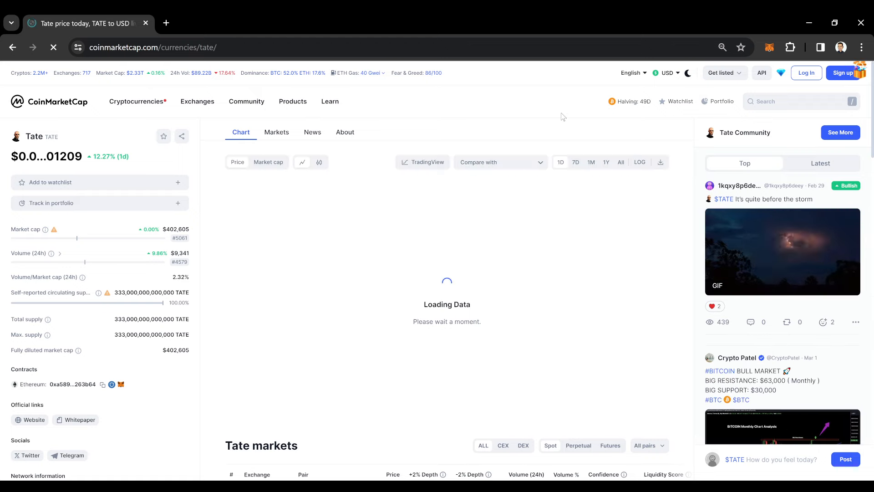
Cycle Tate's chart through 7D, 1M and 1Y, settling on 1M, and scroll down the page.
left_click(591, 162)
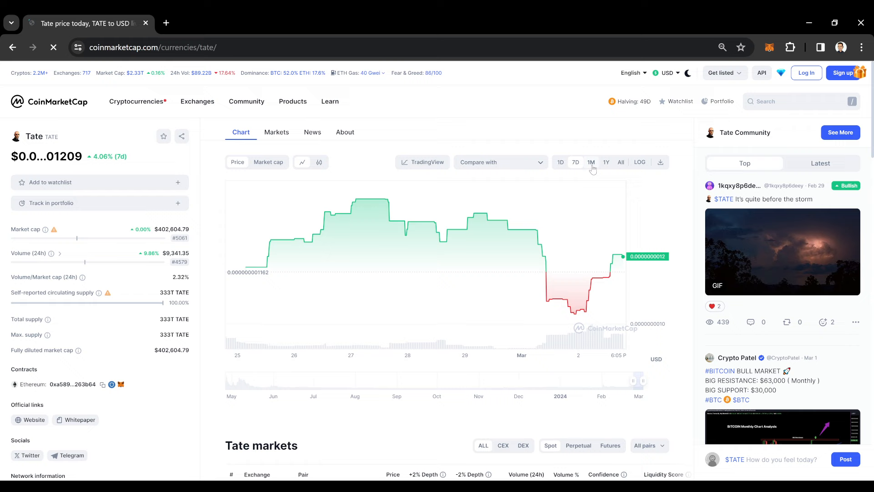
left_click(591, 162)
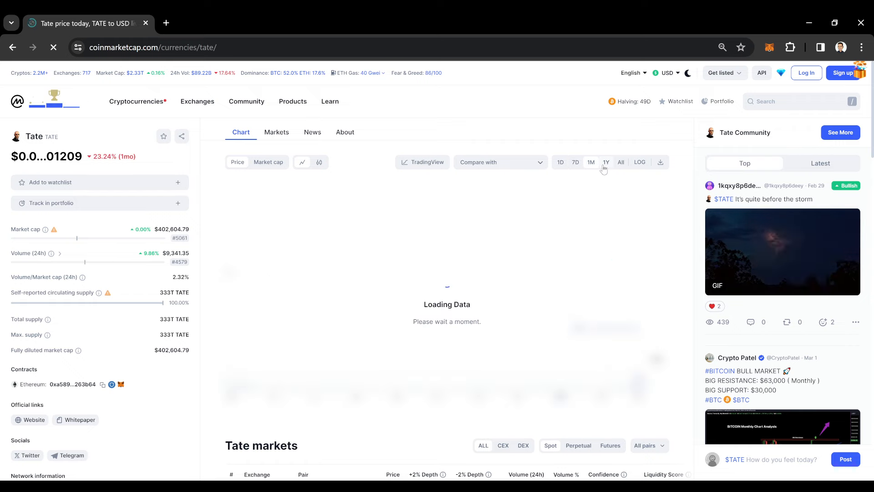
left_click(607, 162)
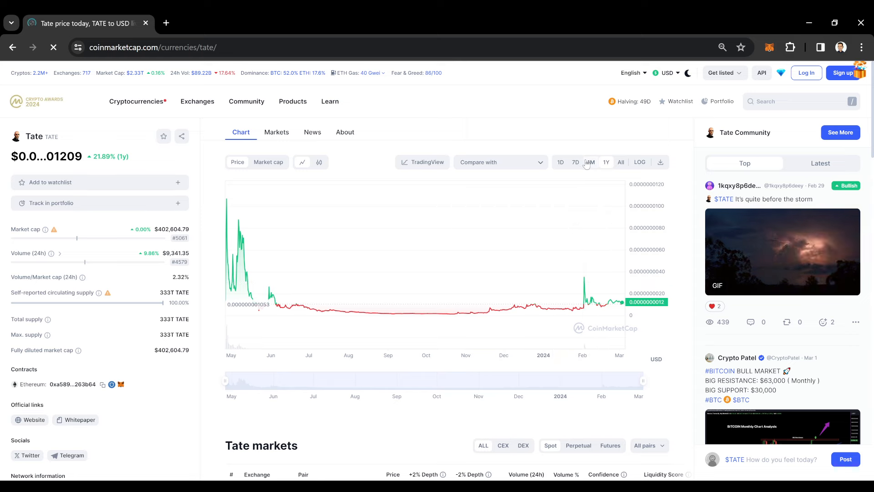
left_click(589, 162)
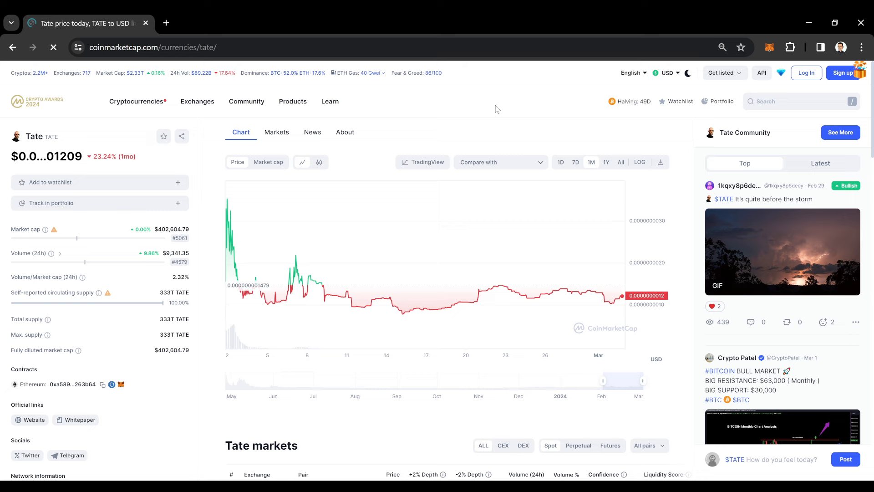
scroll("down", 3)
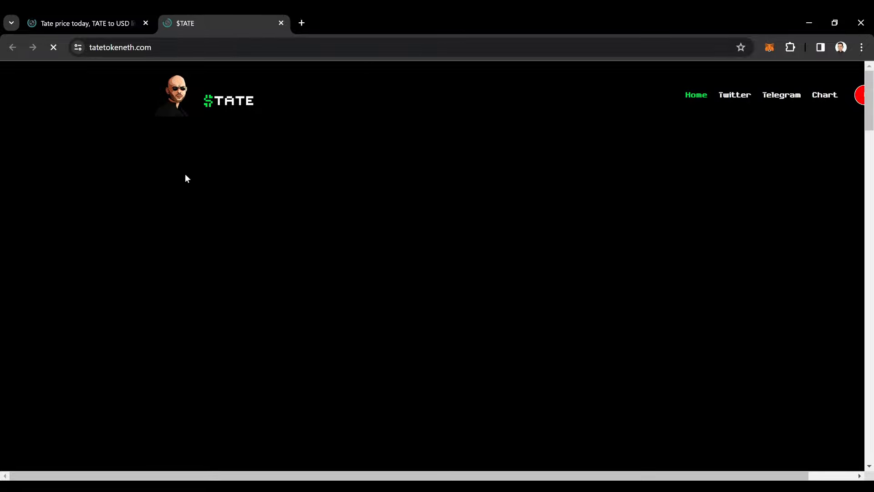
Switch from the $TATE website tab back to the Tate CoinMarketCap page and start a coin search.
left_click(83, 23)
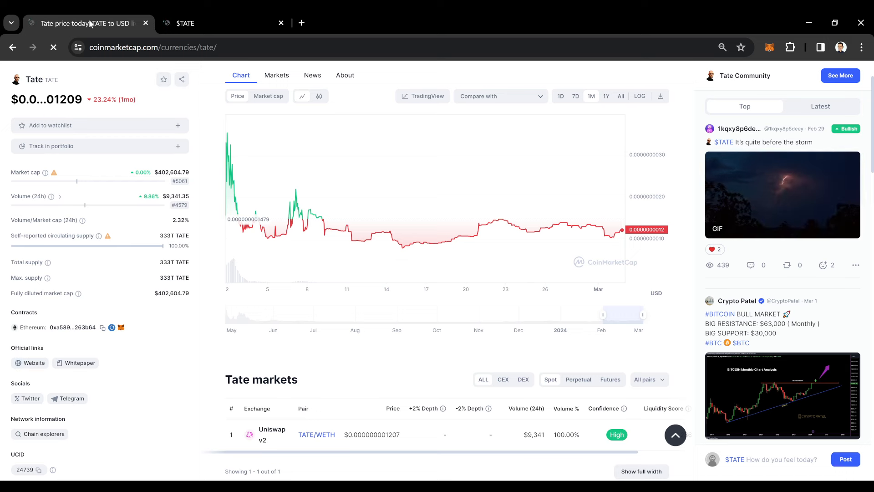
scroll("up", 3)
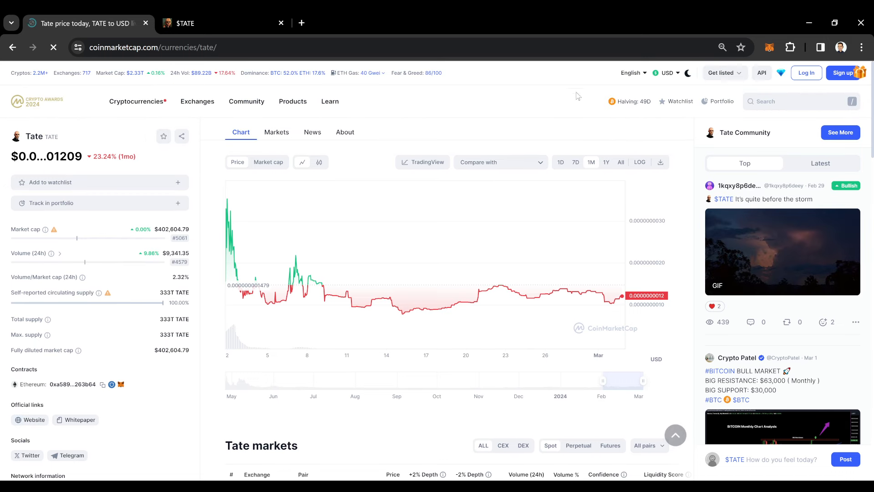
left_click(801, 101)
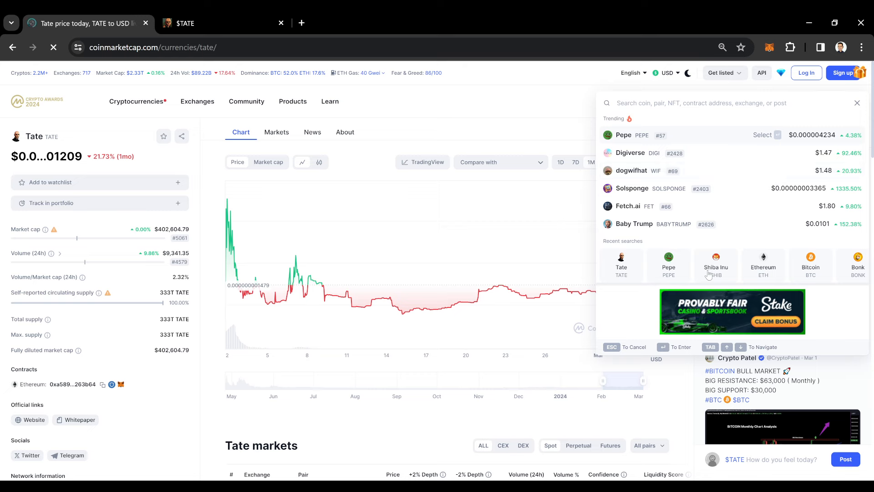
Search 'trump' and land on the MAGA (TRUMP) price page at $8.54, up 30.05%.
type("trump")
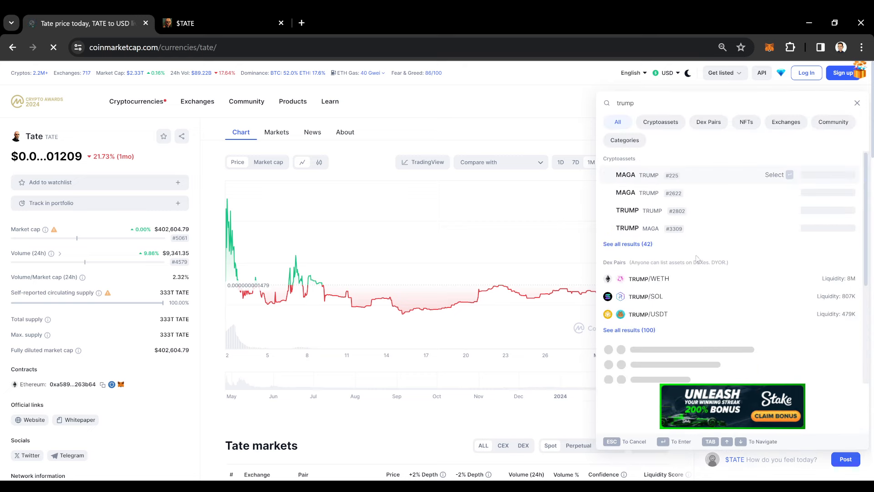
left_click(625, 175)
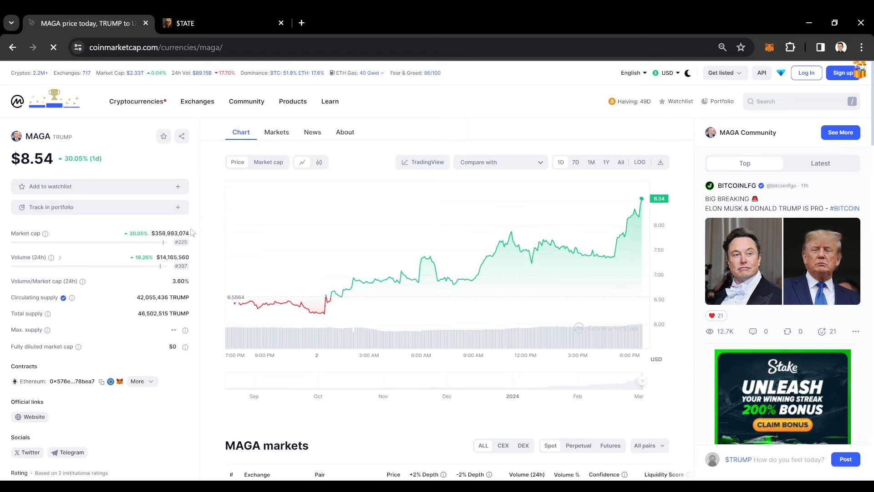
View the MAGA chart over the past month, then its full history since launch, then month again.
double_click(164, 233)
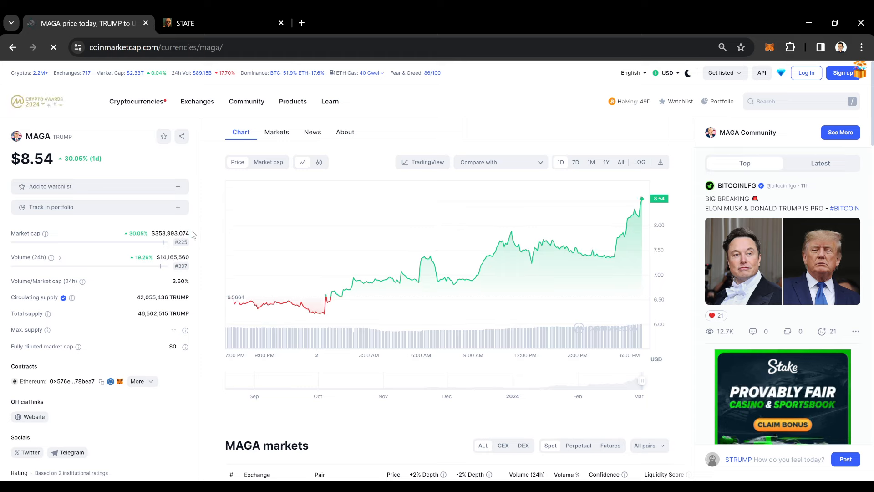
left_click(590, 163)
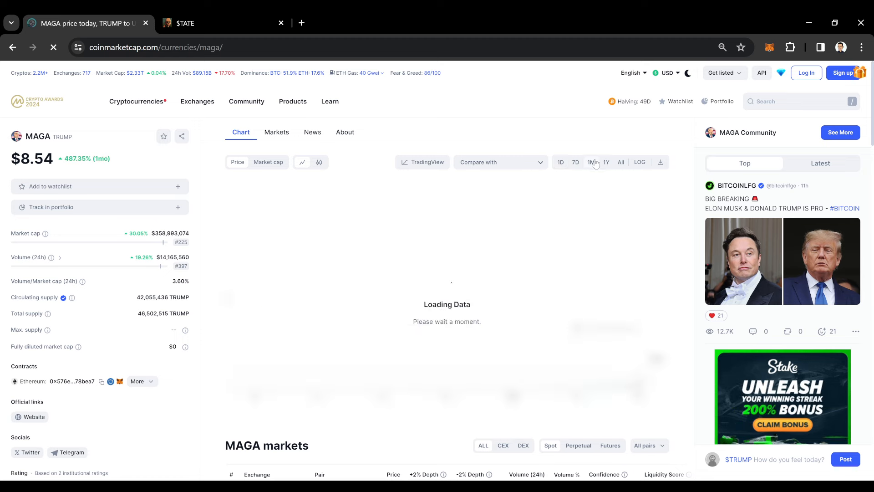
left_click(591, 162)
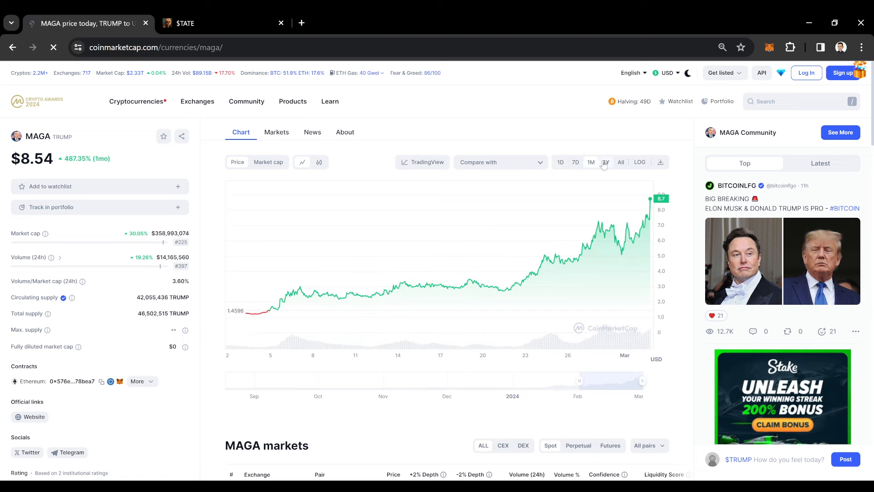
left_click(621, 162)
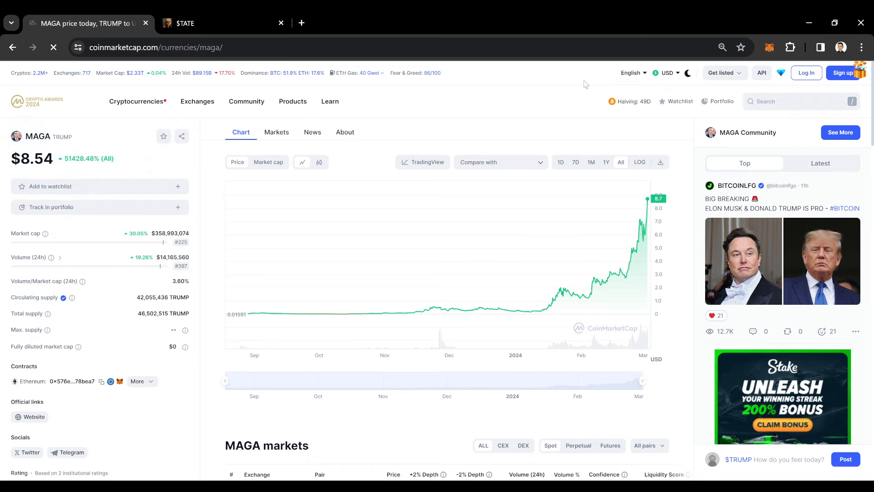
mouse_move(597, 150)
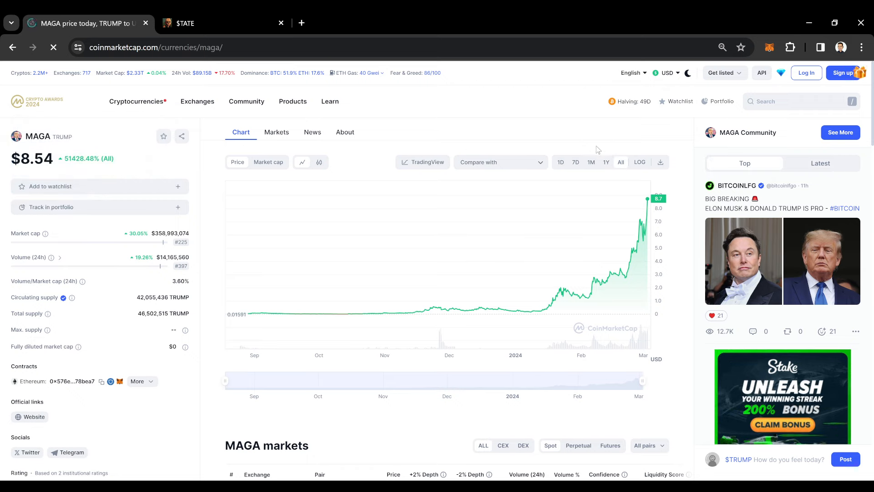
left_click(590, 162)
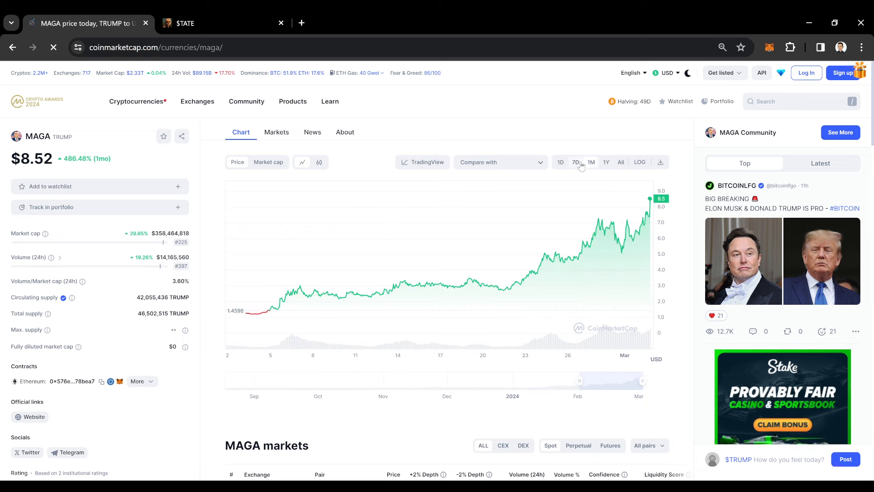
Cycle the MAGA chart through week, day, year and all-time ranges, then close the $TATE tab.
left_click(576, 162)
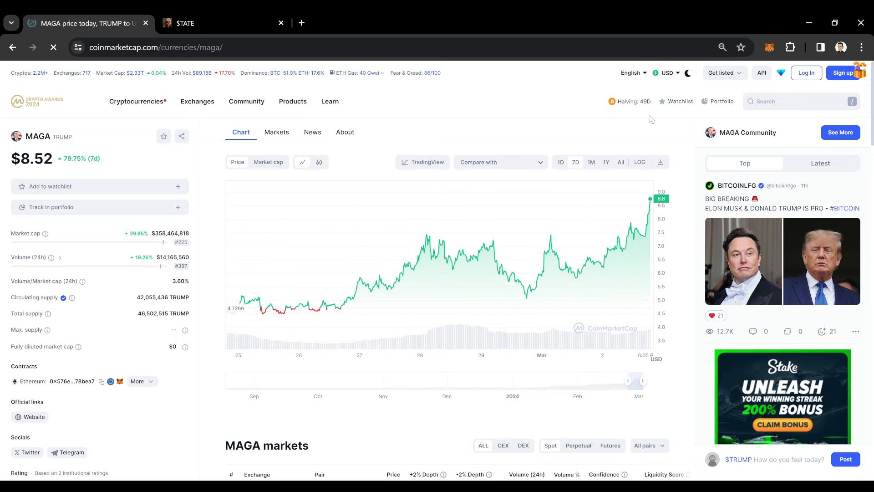
left_click(561, 162)
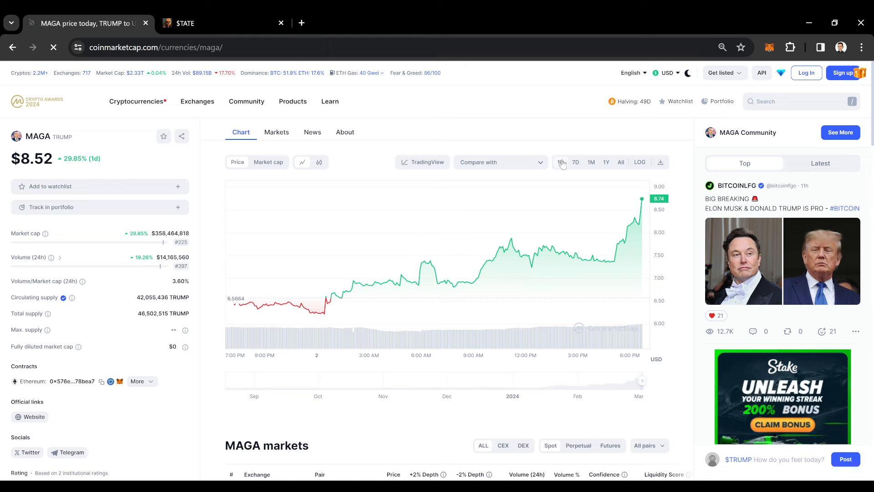
left_click(576, 163)
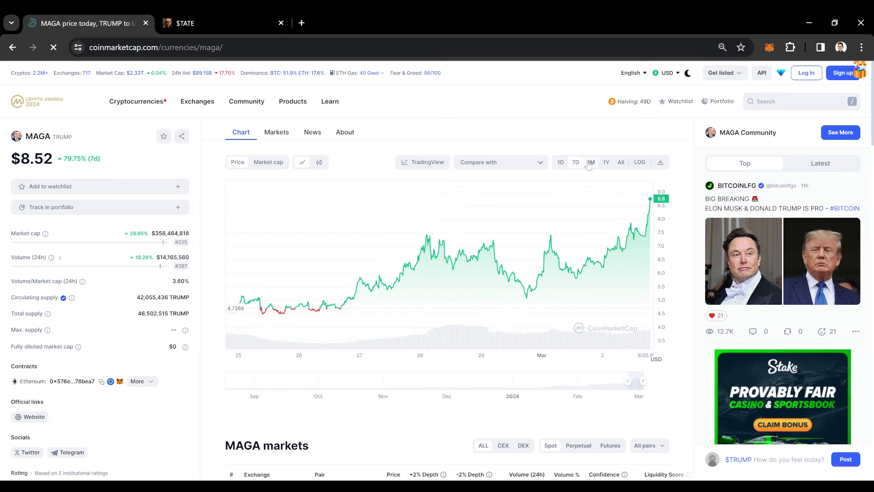
left_click(590, 162)
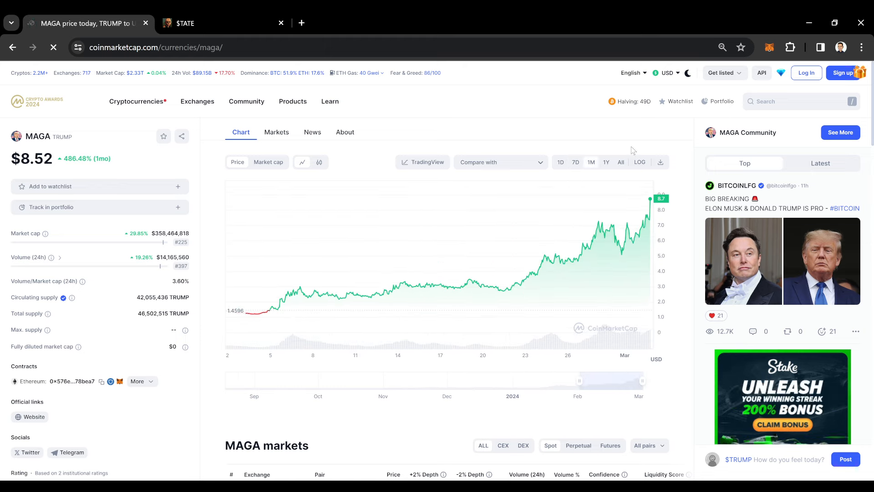
left_click(606, 162)
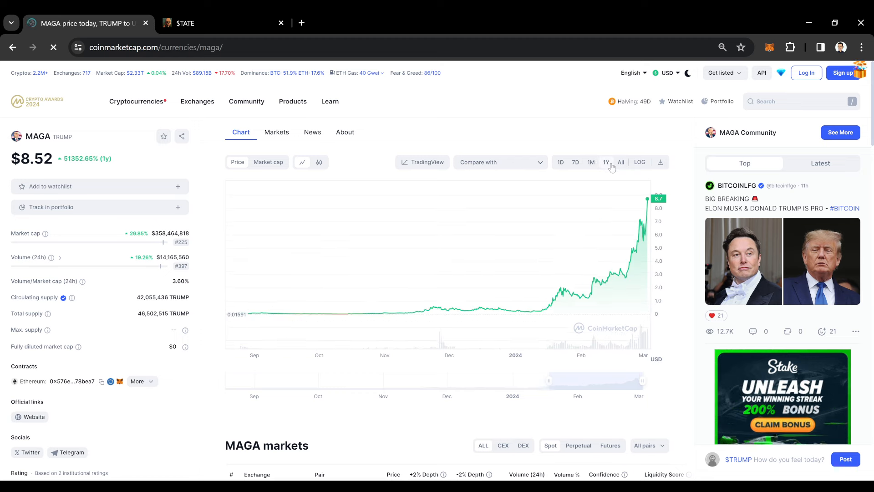
left_click(620, 162)
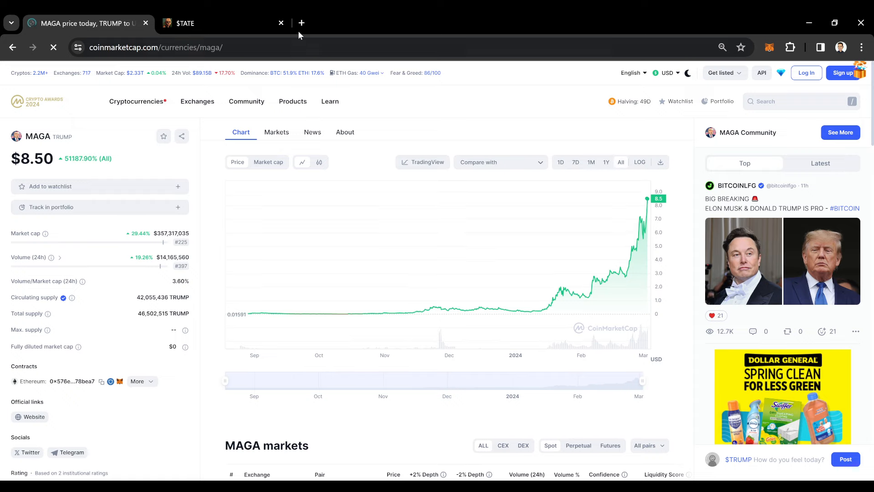
left_click(280, 23)
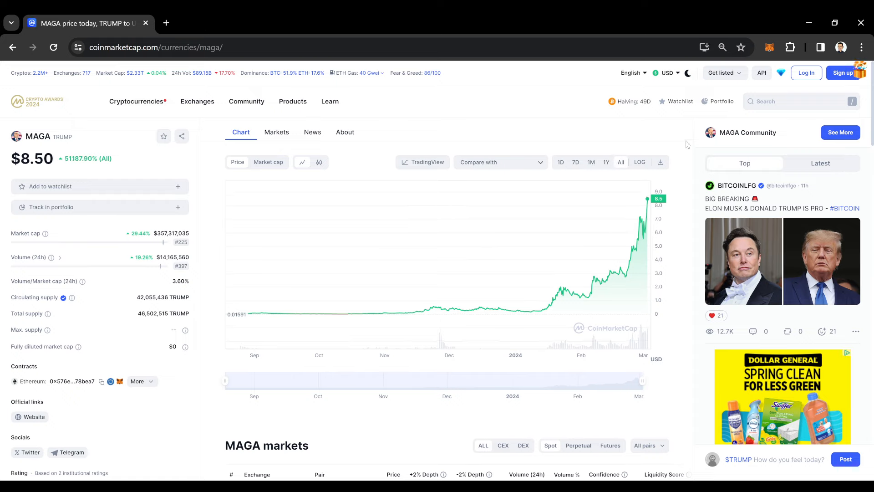
mouse_move(92, 140)
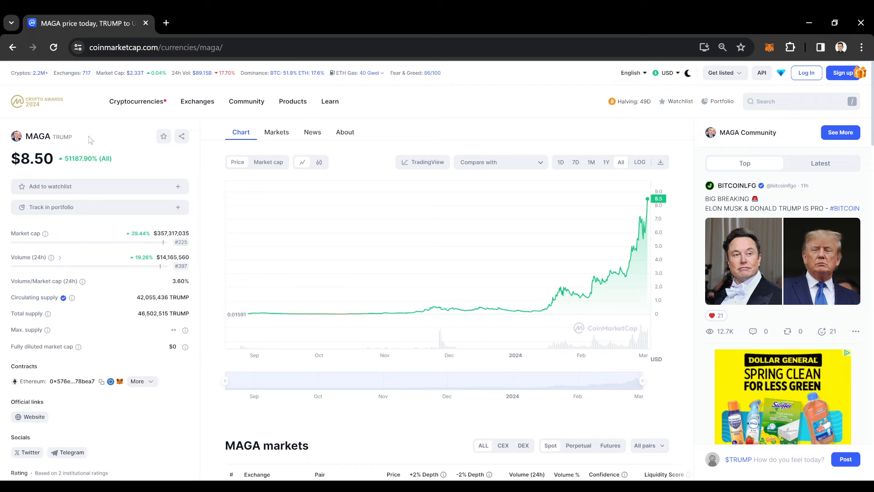
Narrow the MAGA chart to month, week and one-day views, then move on to the Bitcoin page.
left_click(590, 162)
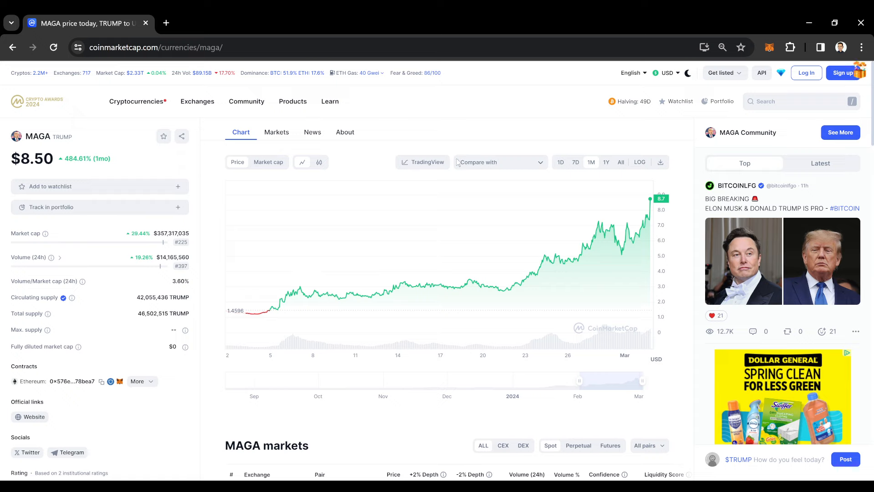
mouse_move(697, 190)
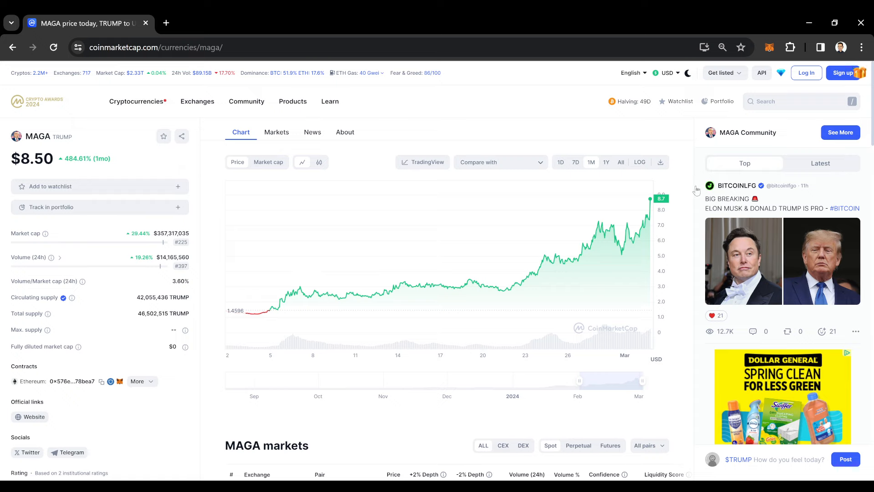
mouse_move(672, 228)
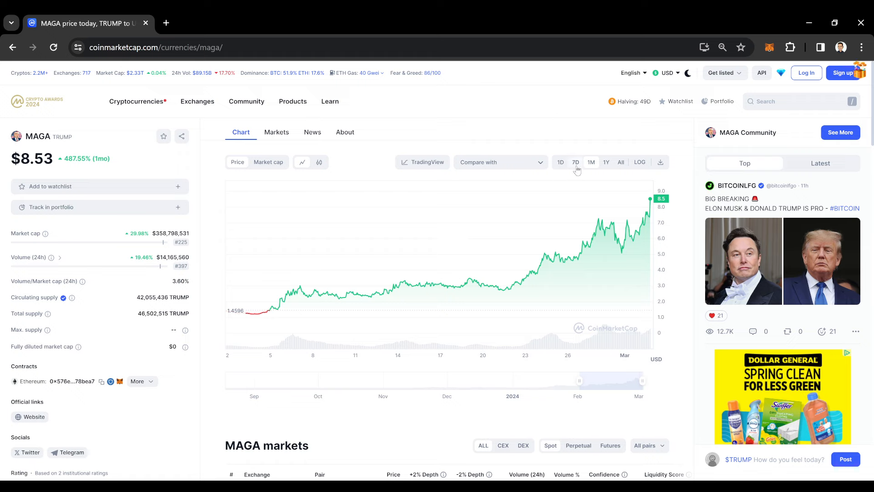
left_click(575, 162)
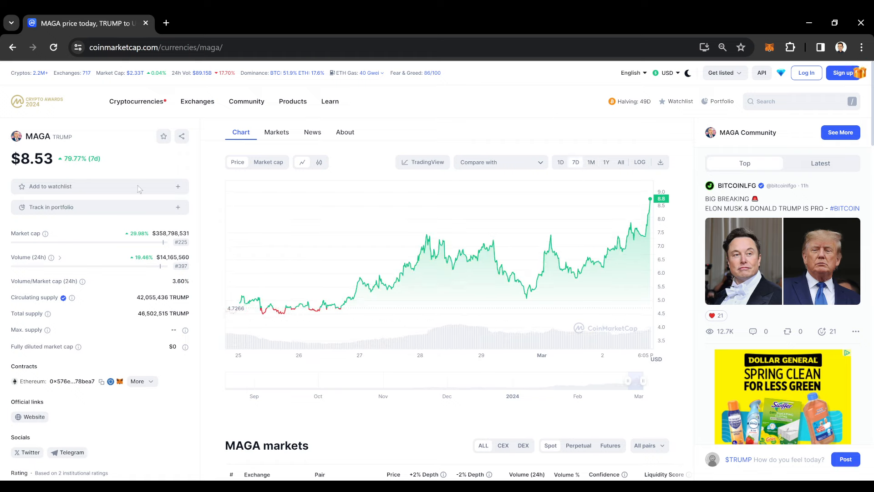
mouse_move(580, 175)
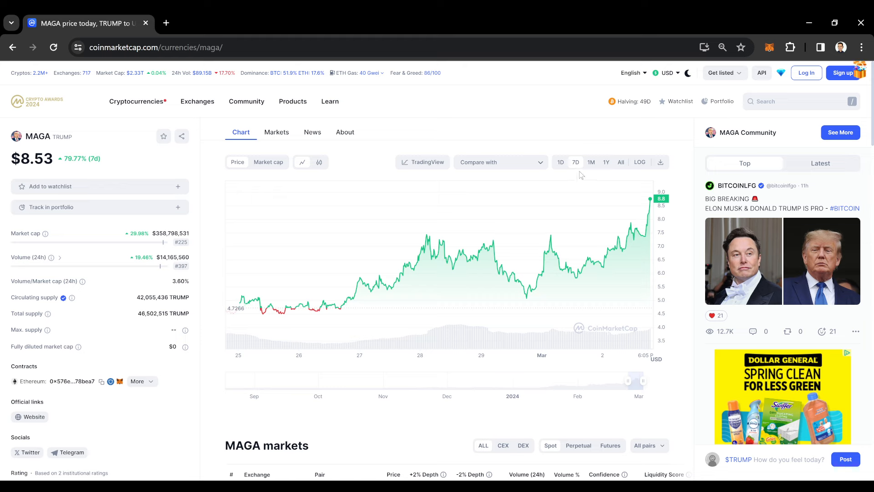
left_click(560, 162)
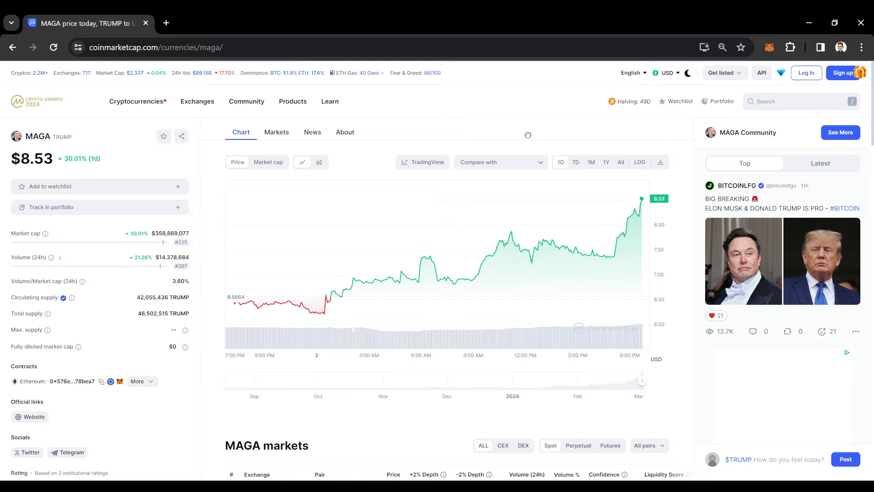
left_click(798, 101)
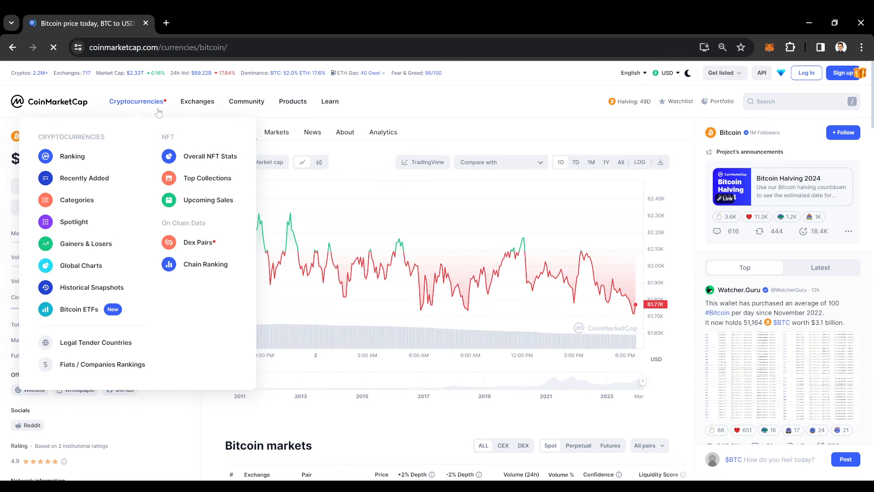
mouse_move(76, 163)
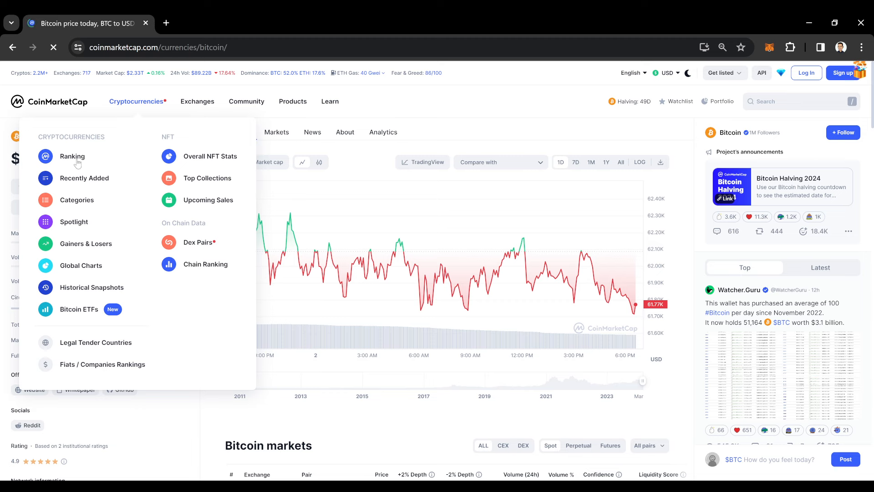
Go from the Bitcoin page to the cryptocurrency market-cap ranking.
left_click(72, 155)
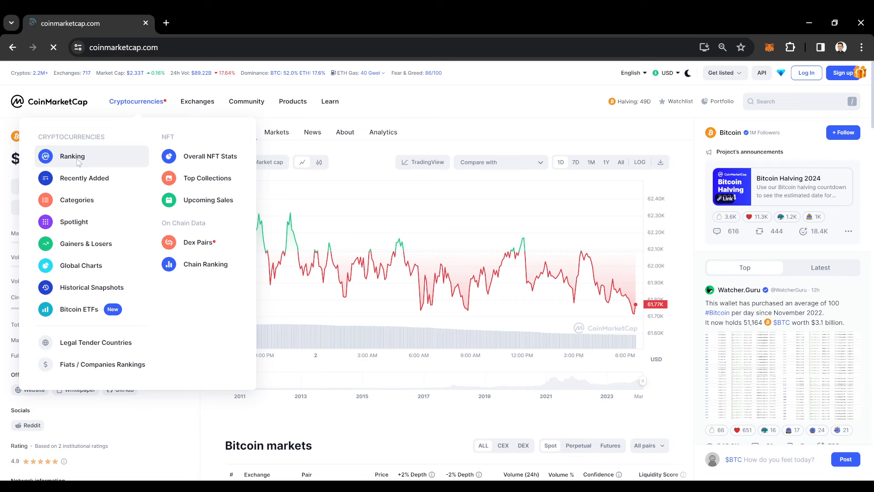
left_click(72, 155)
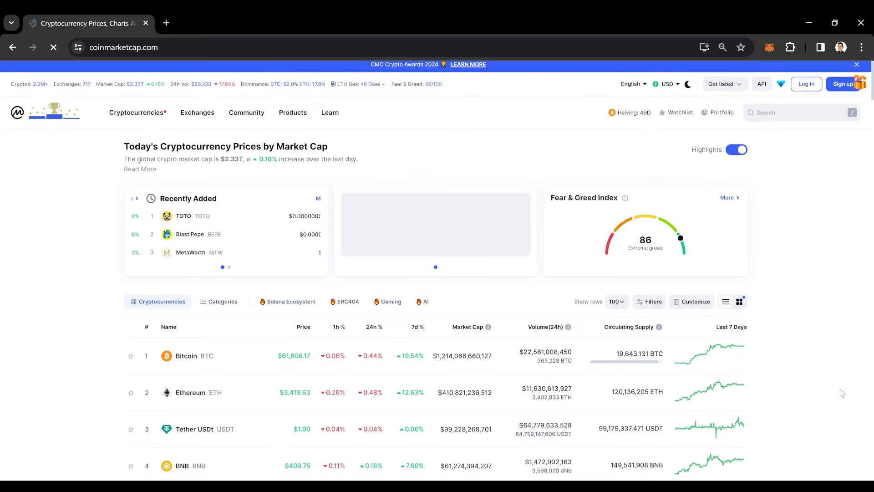
scroll("down", 3)
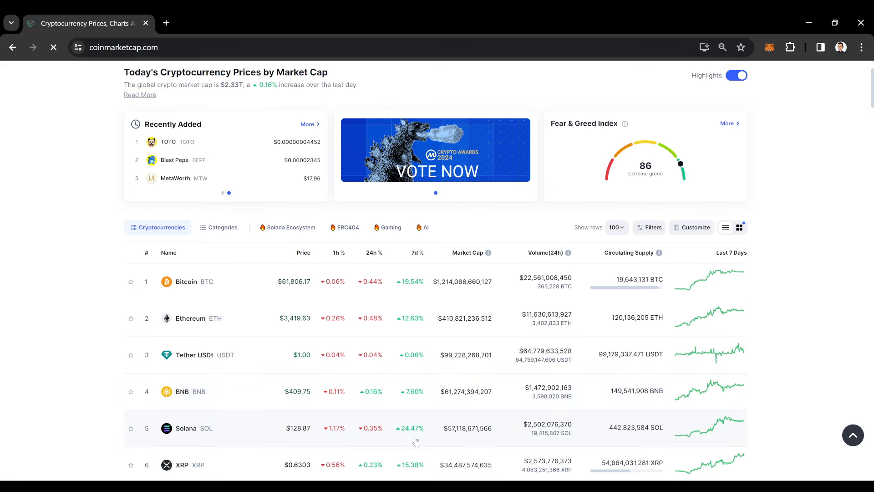
scroll("down", 3)
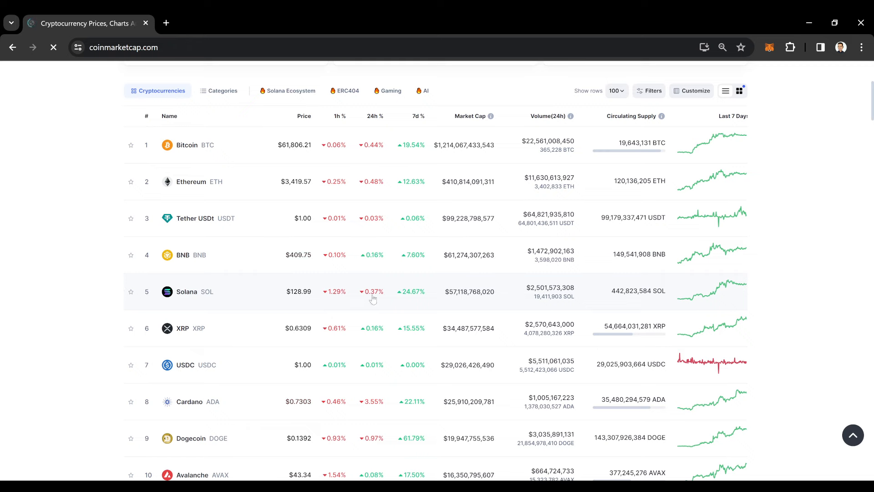
mouse_move(761, 325)
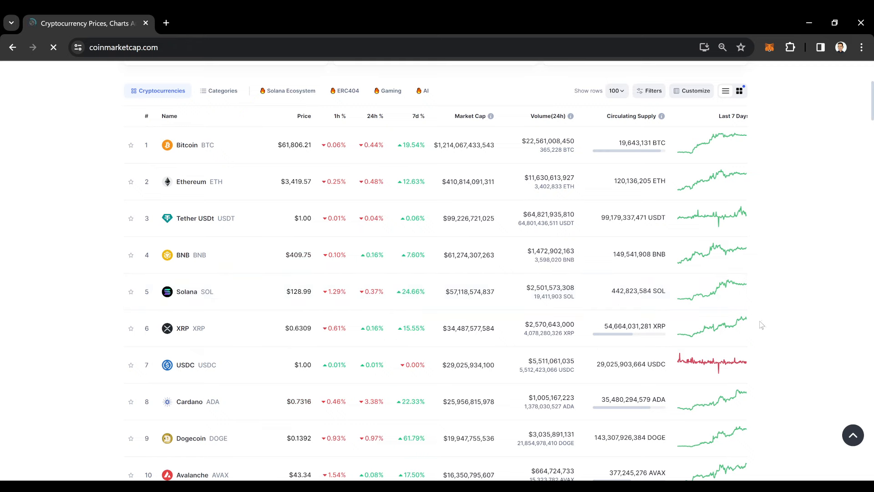
scroll("up", 3)
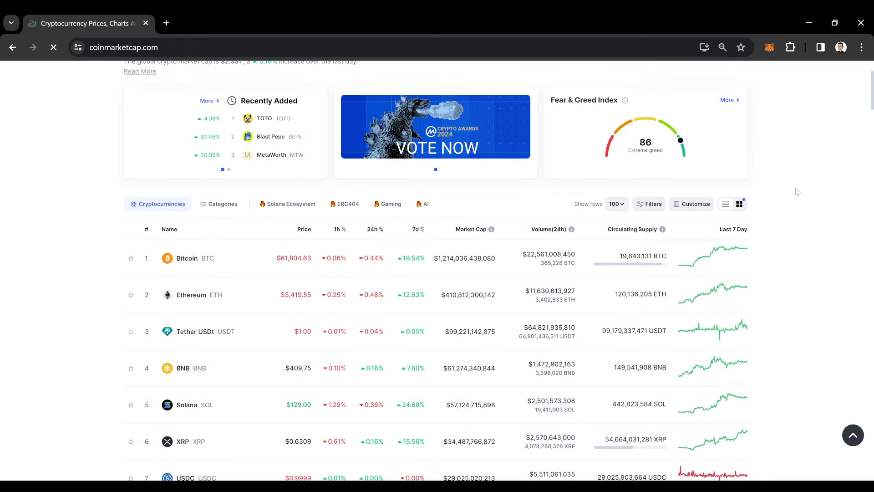
scroll("down", 3)
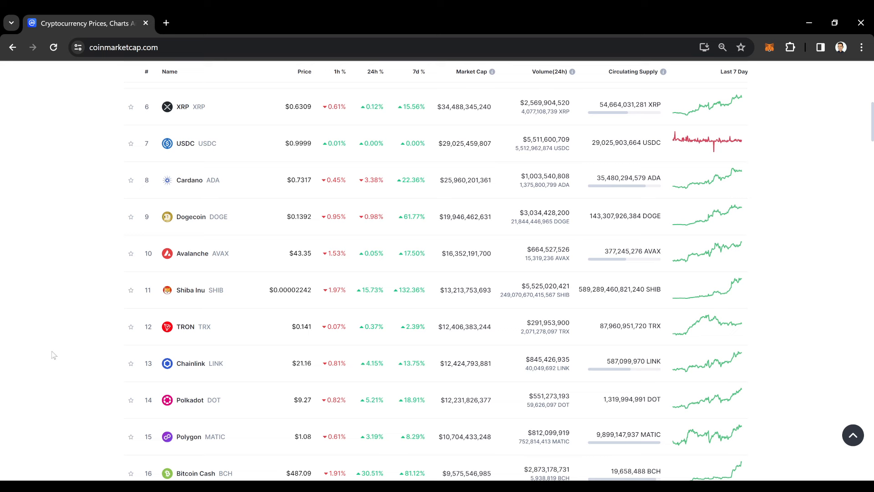
scroll("down", 3)
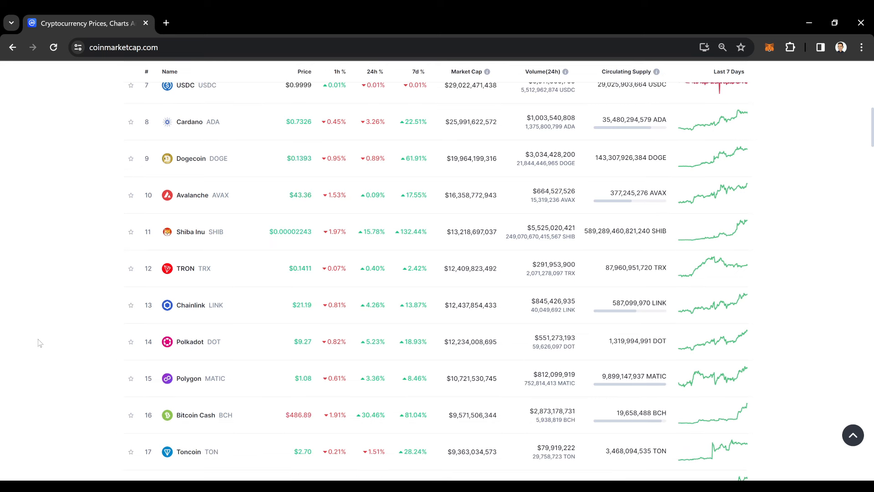
scroll("down", 3)
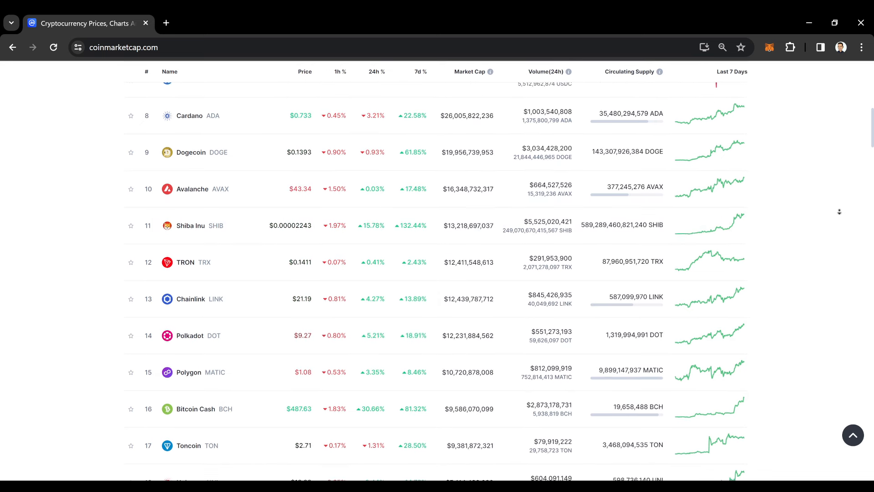
scroll("up", 3)
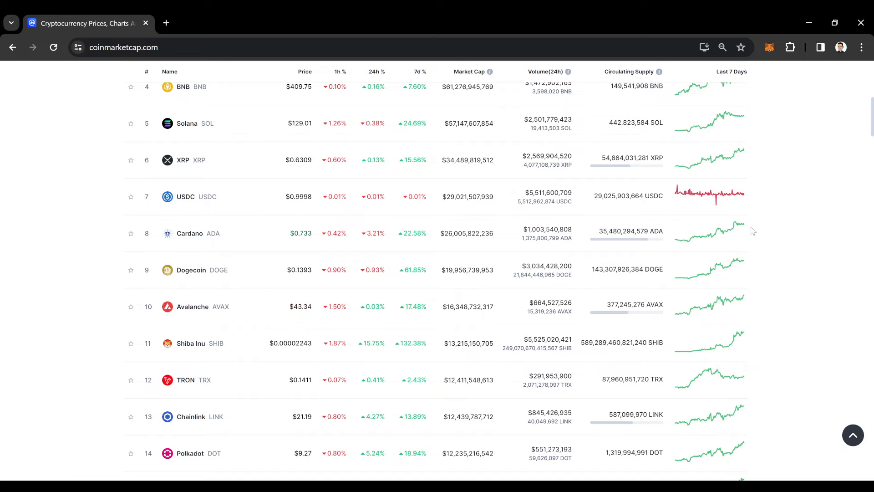
scroll("up", 3)
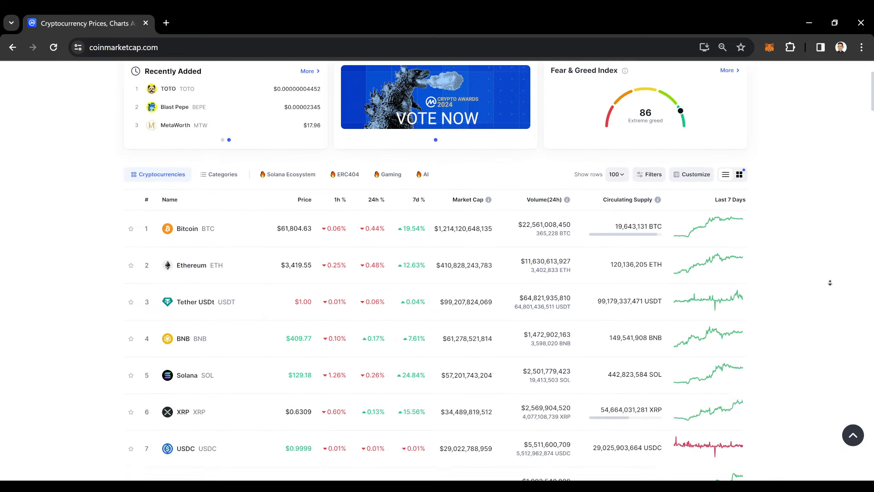
scroll("down", 3)
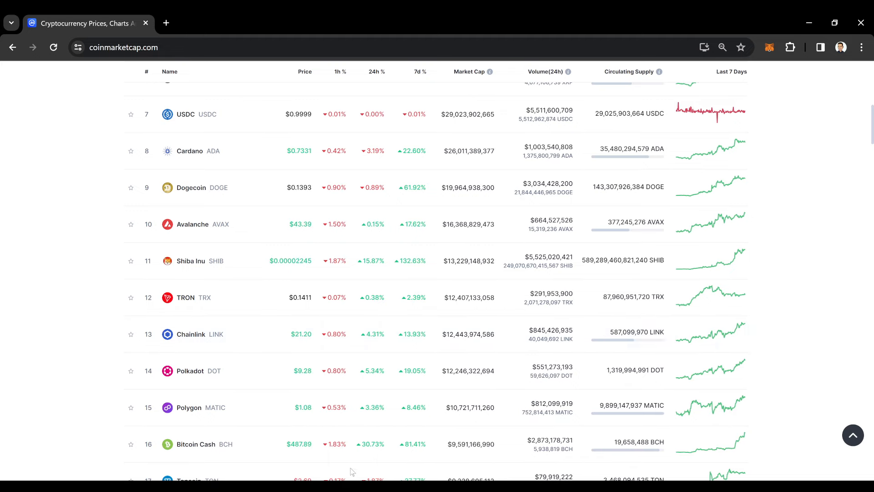
mouse_move(482, 471)
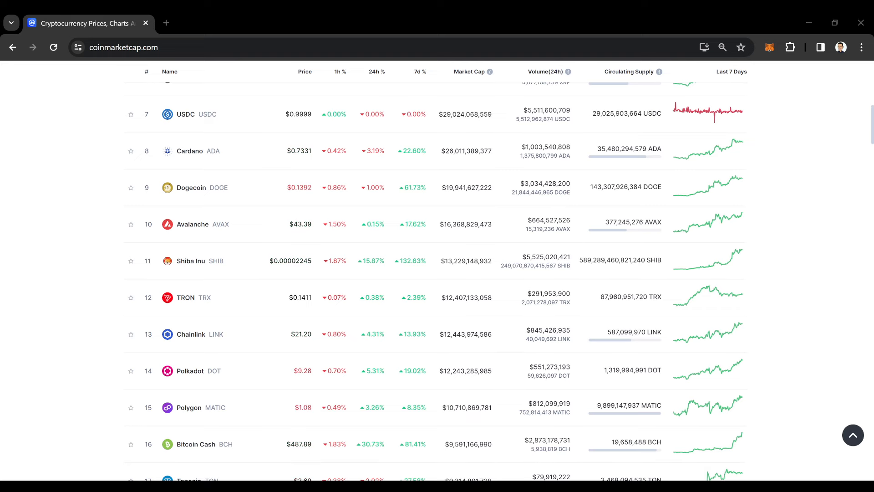
scroll("down", 3)
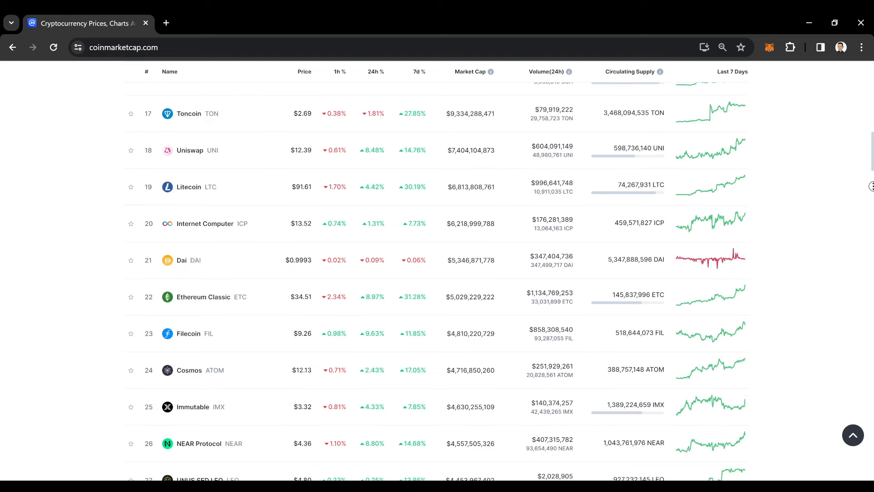
scroll("down", 3)
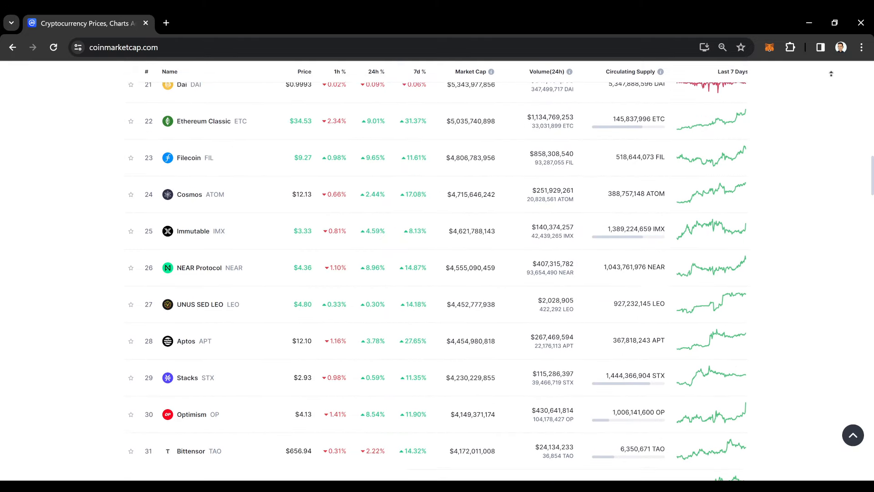
scroll("up", 3)
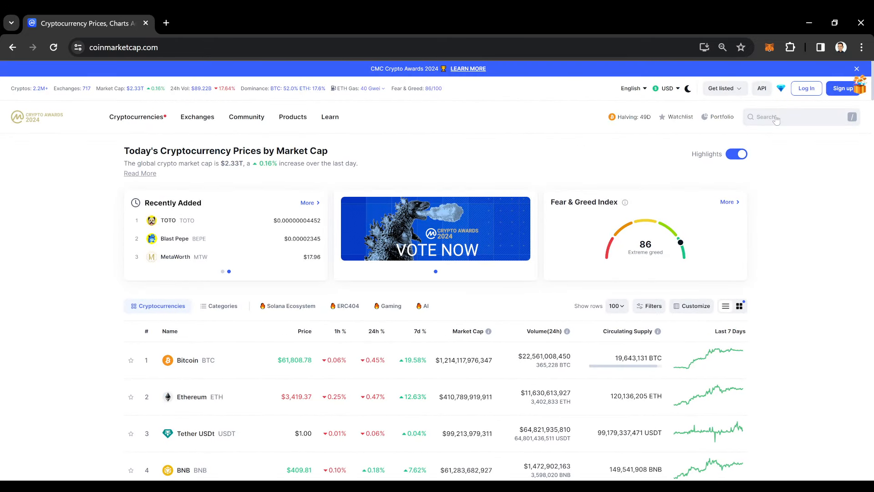
Search 'lunc' and land on the Terra Classic (LUNC) page at $0.0001836, up 12.19%.
left_click(781, 117)
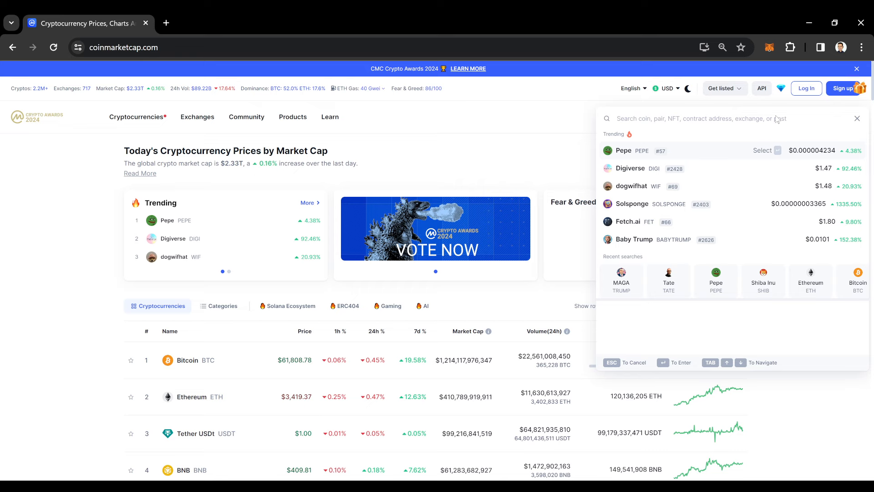
type("lunc")
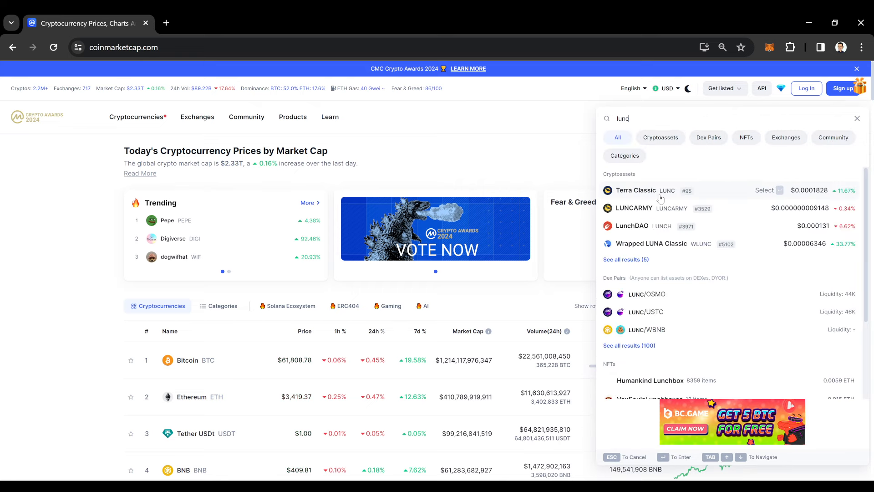
left_click(635, 190)
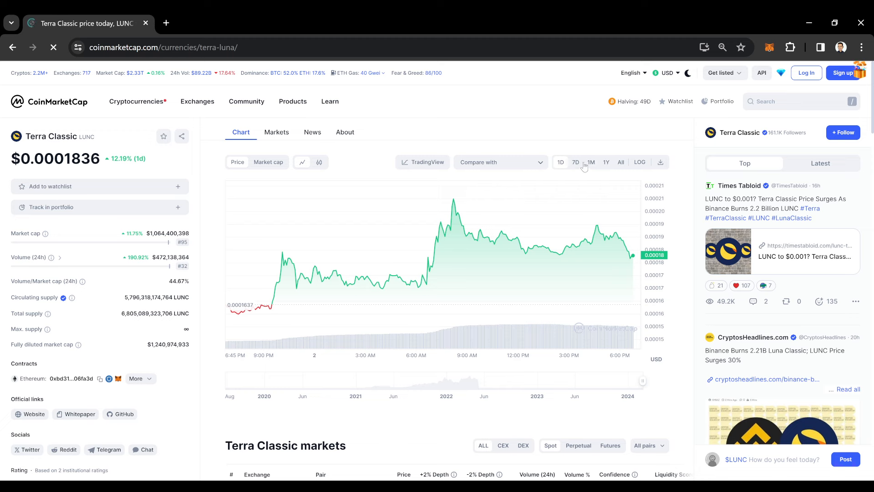
View Terra Classic's week and month charts (91.56% monthly gain), then return to the homepage.
left_click(590, 162)
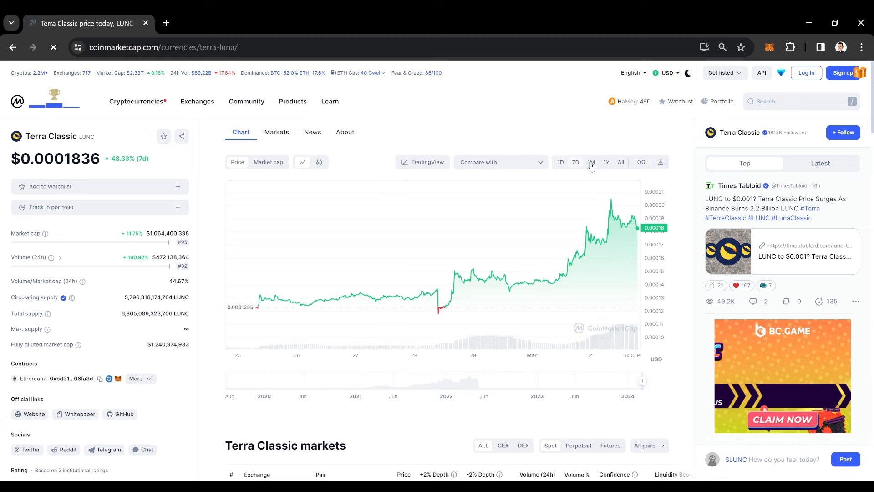
left_click(590, 162)
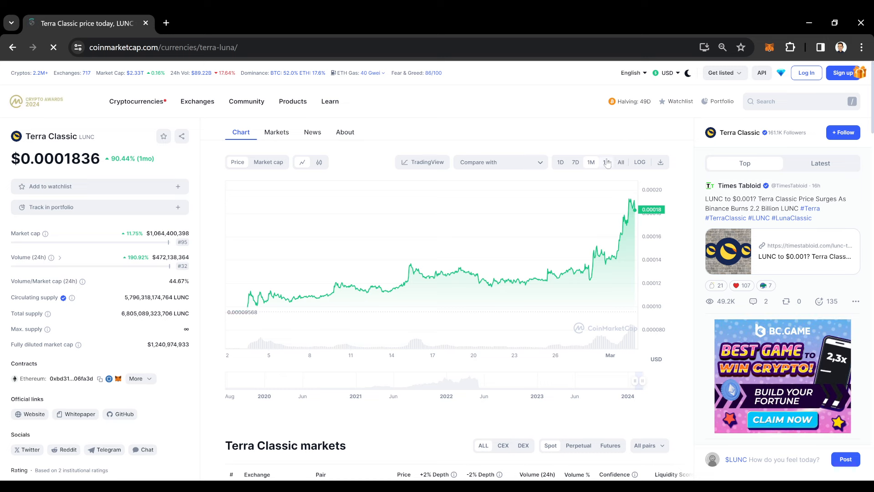
left_click(605, 162)
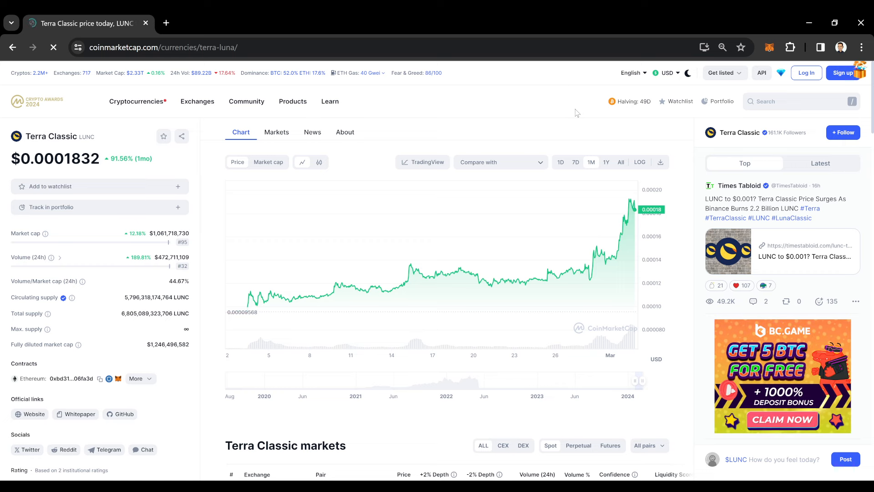
left_click(136, 101)
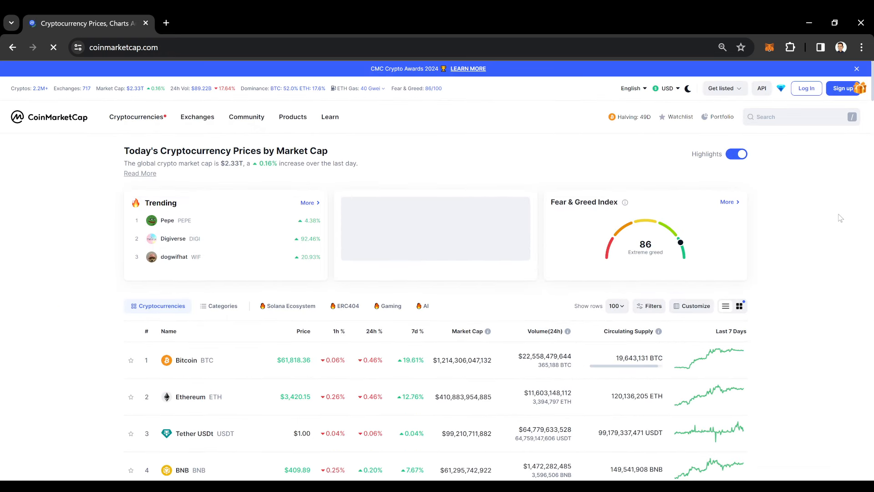
scroll("down", 3)
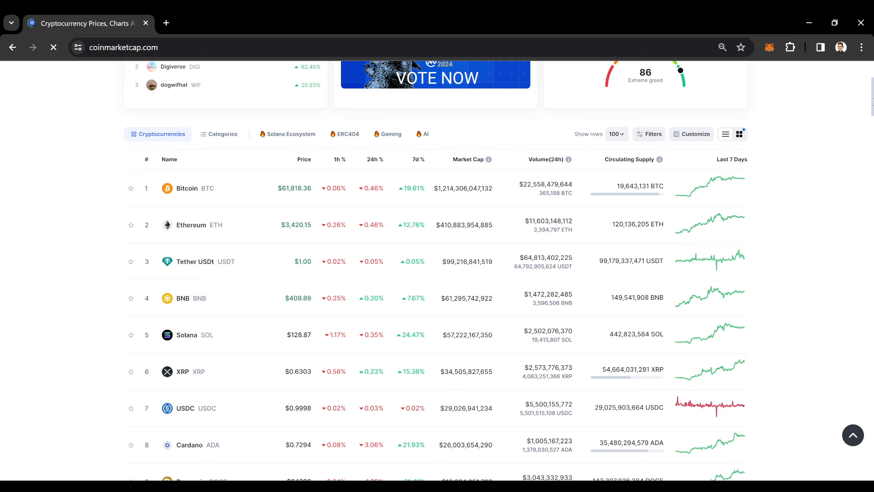
scroll("down", 3)
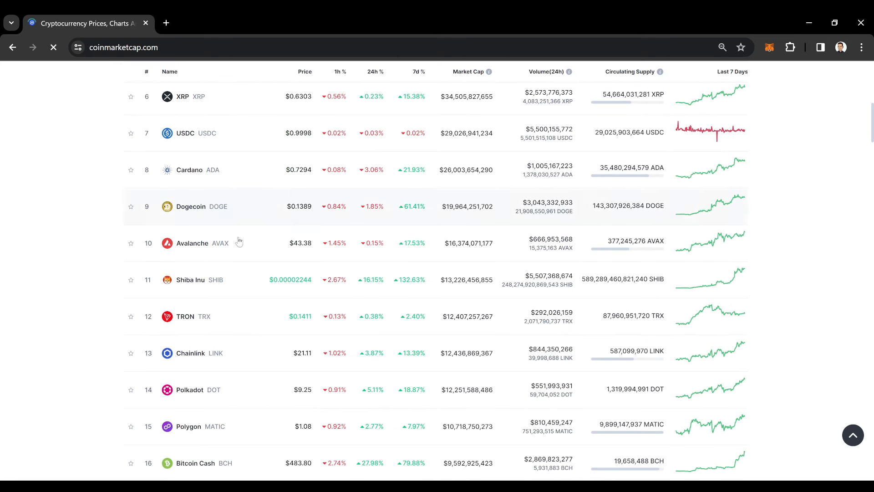
scroll("down", 3)
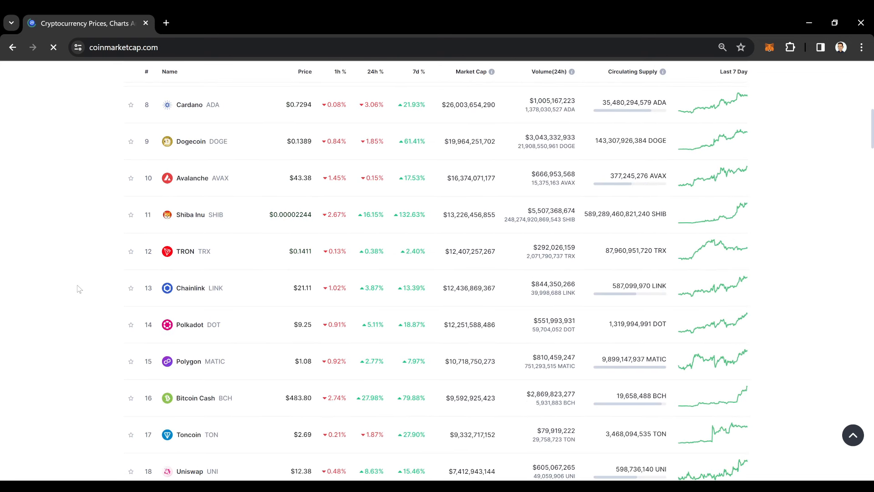
scroll("down", 3)
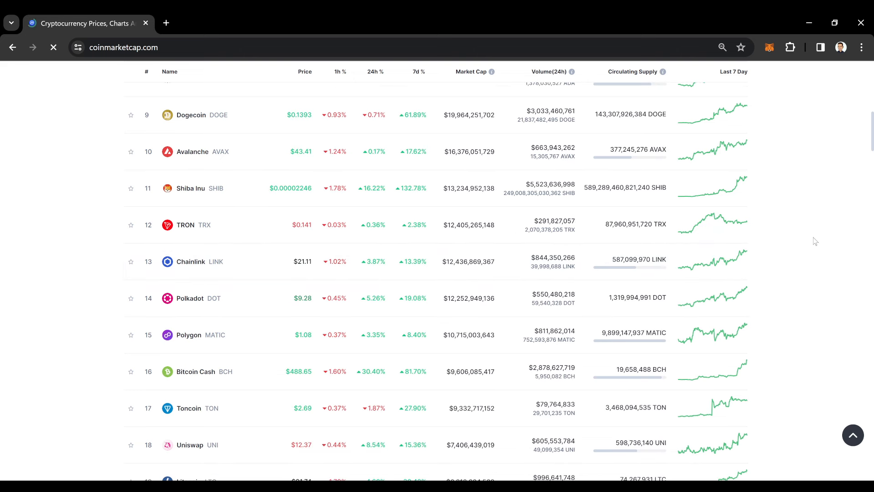
scroll("down", 3)
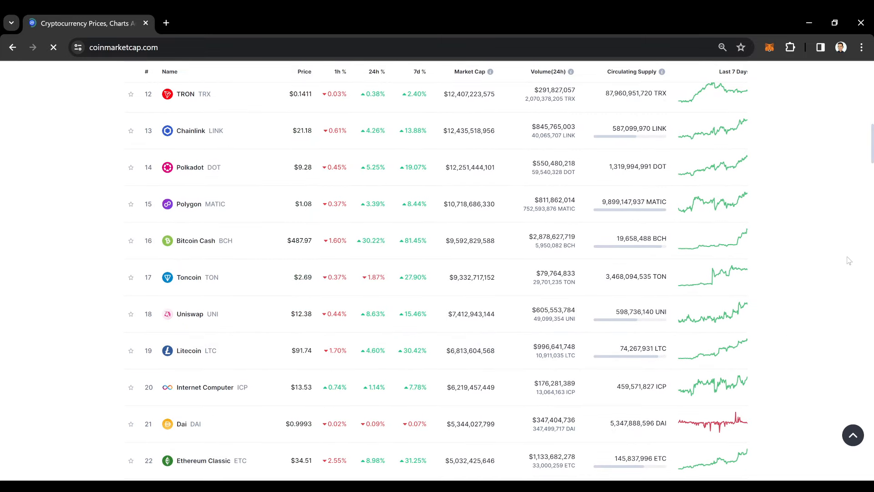
mouse_move(699, 259)
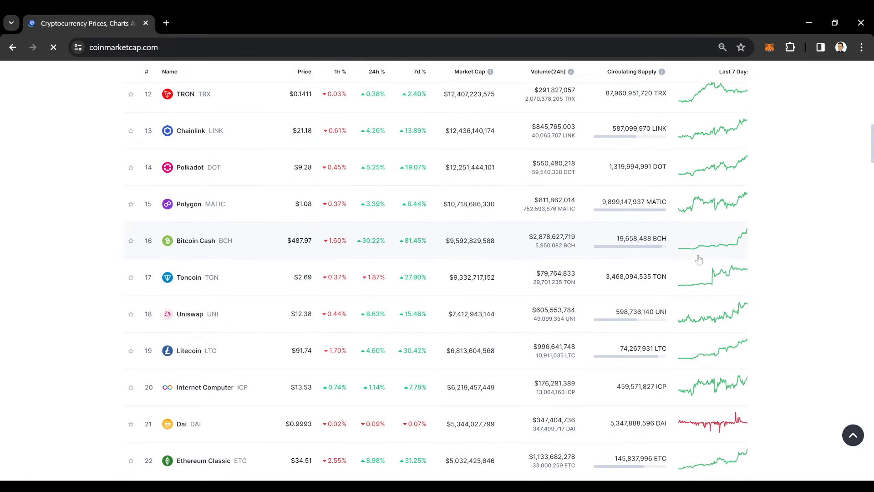
mouse_move(356, 273)
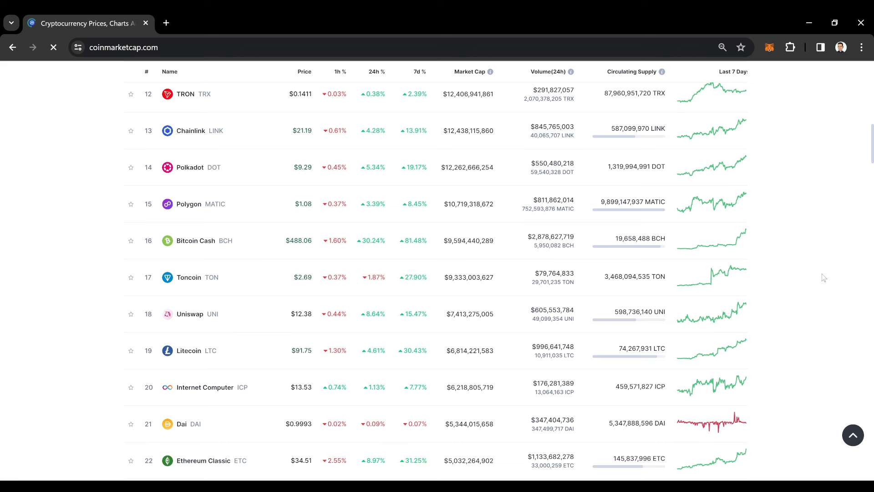
scroll("down", 3)
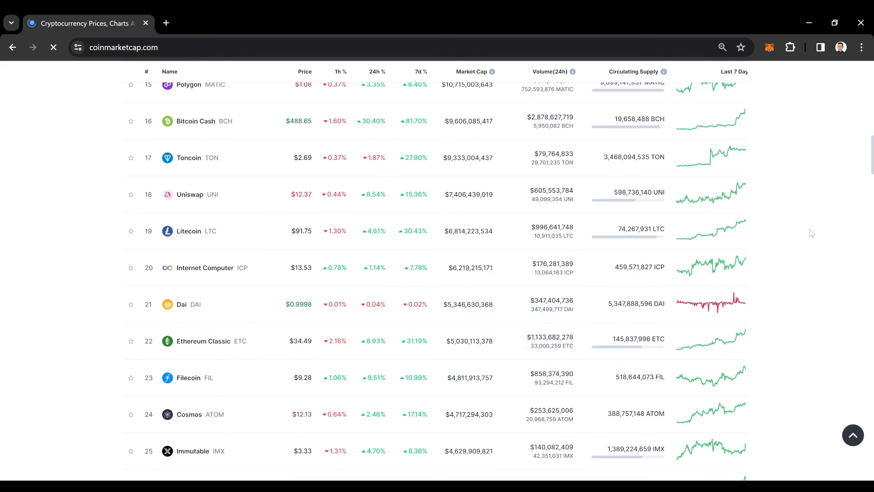
scroll("down", 3)
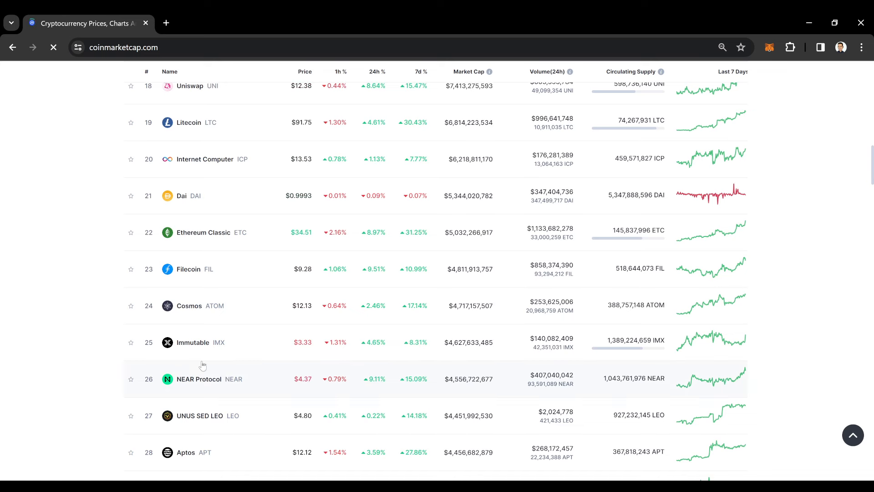
scroll("down", 3)
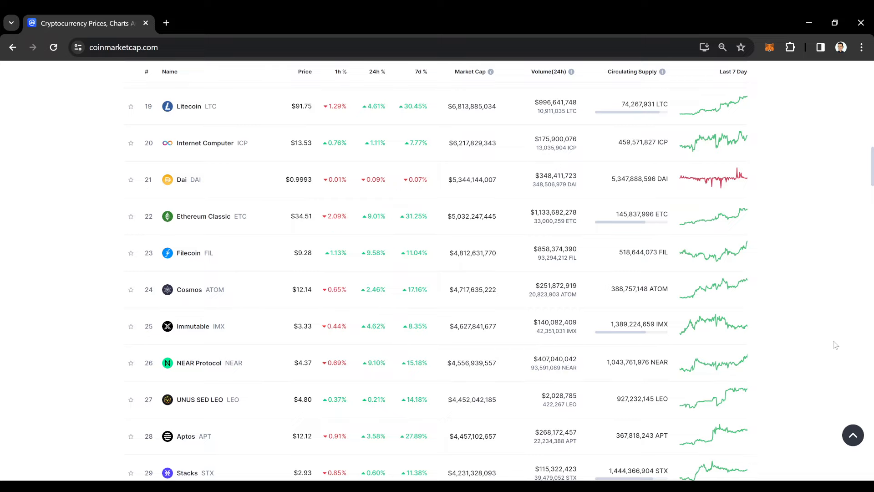
scroll("up", 3)
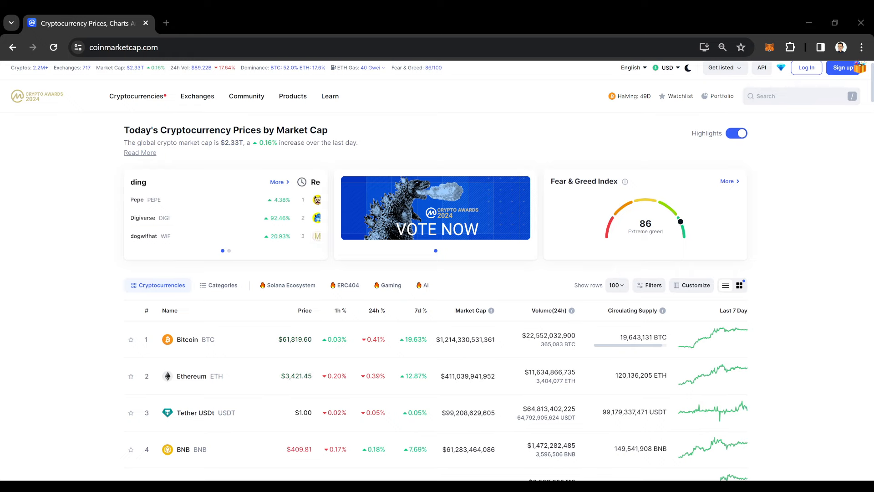
left_click(229, 250)
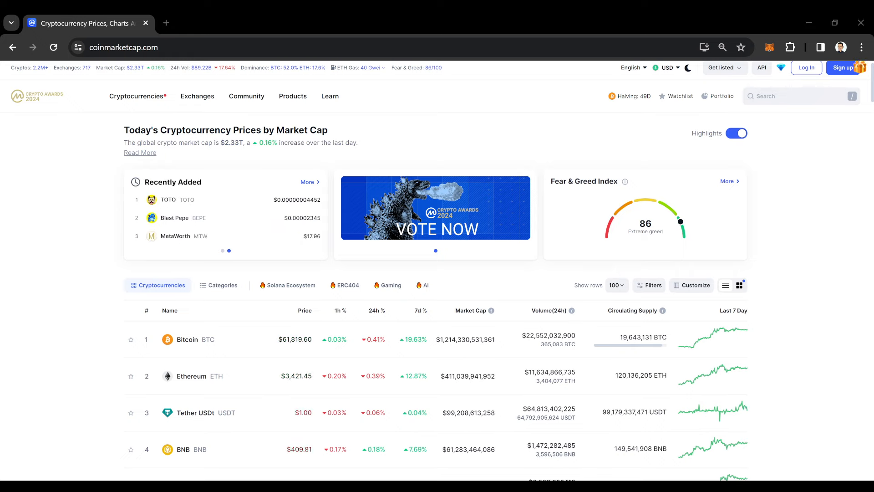